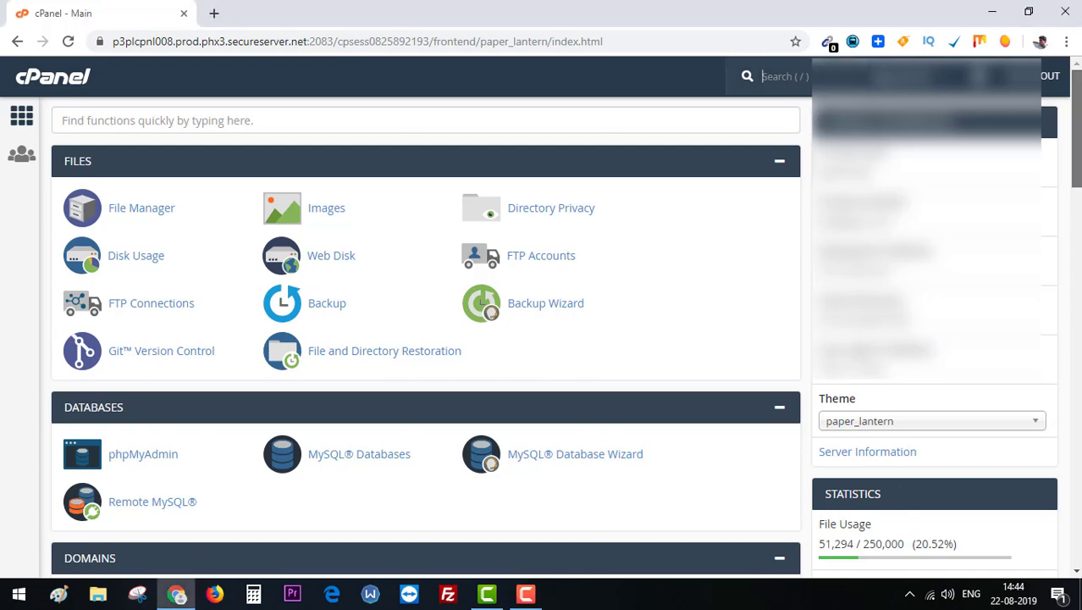
Step: Fill the Add FTP Account form with login 'test' on filmywork.com and a confirmed password
scroll("down", 3)
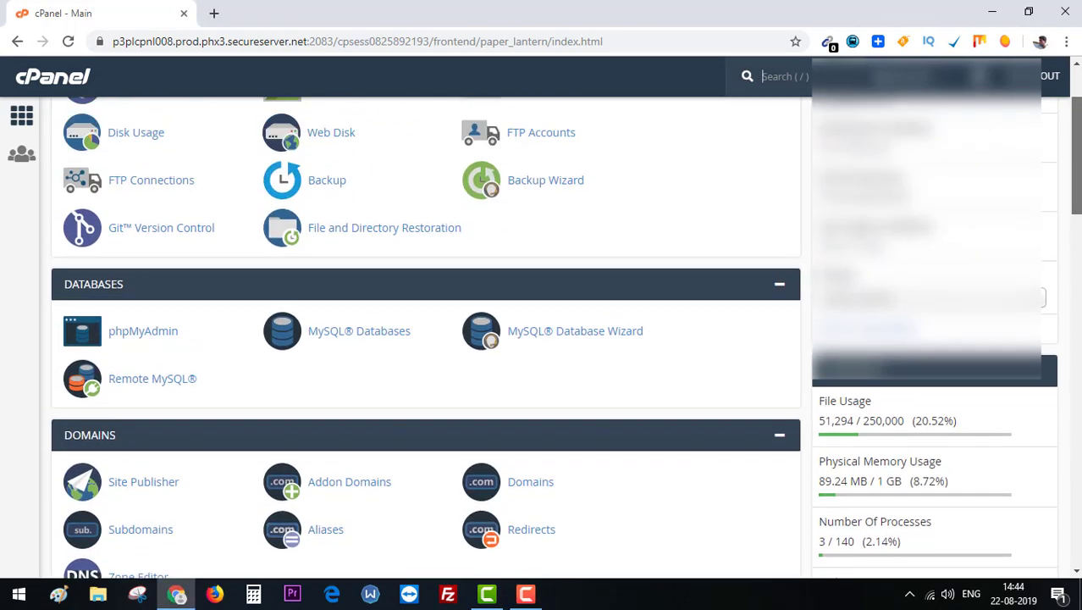
scroll("up", 3)
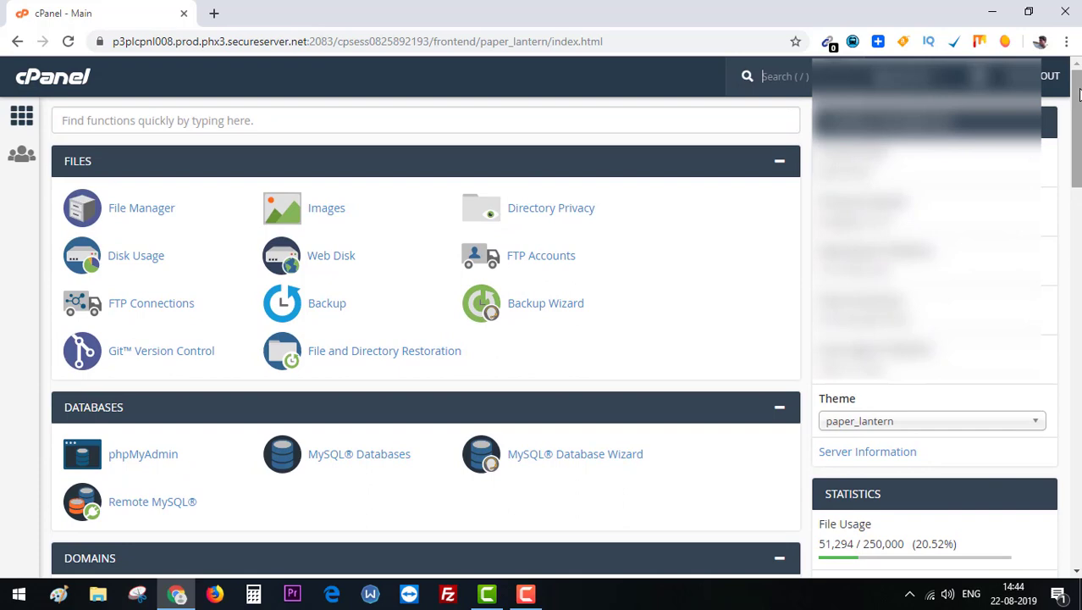
mouse_move(540, 254)
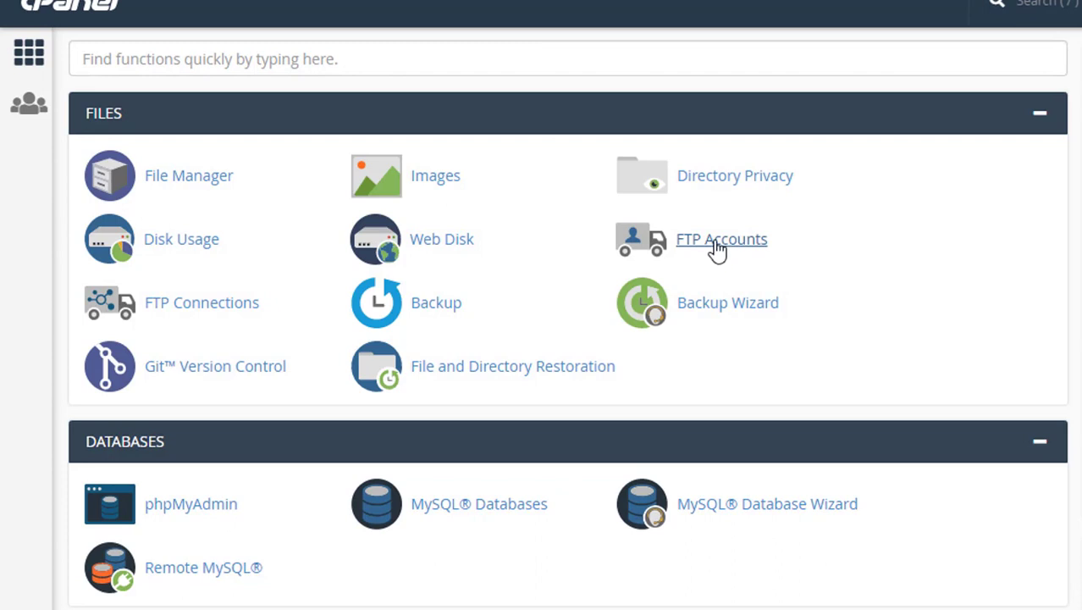
left_click(721, 239)
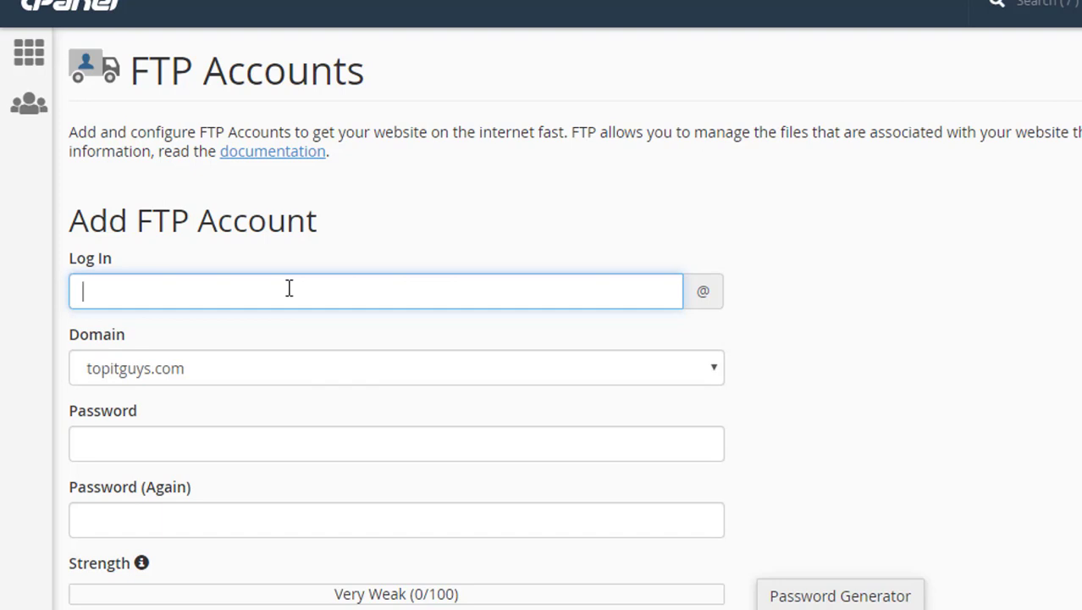
type("test")
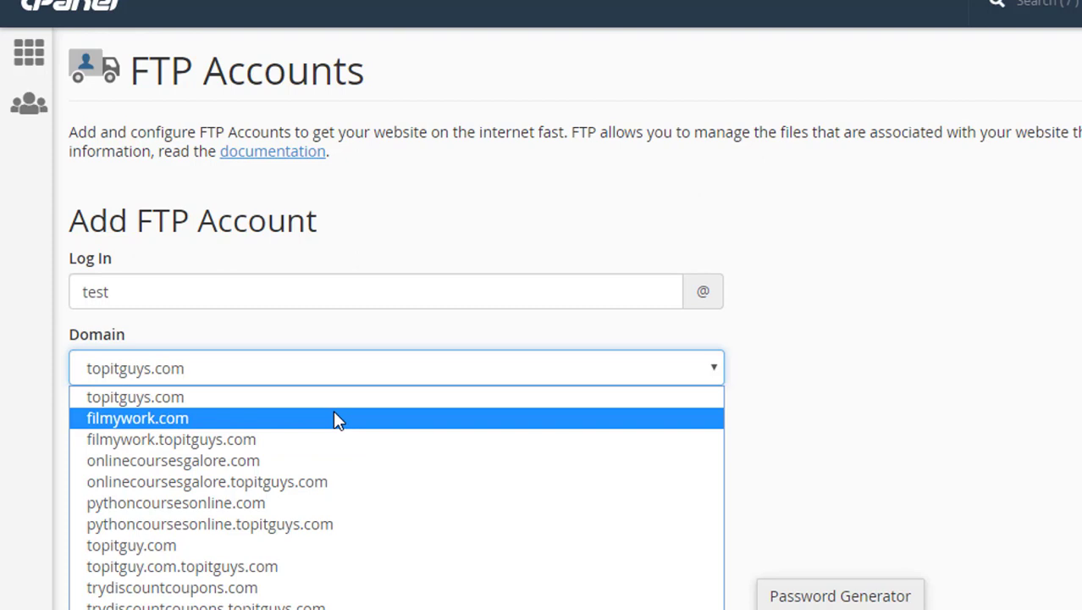
left_click(137, 418)
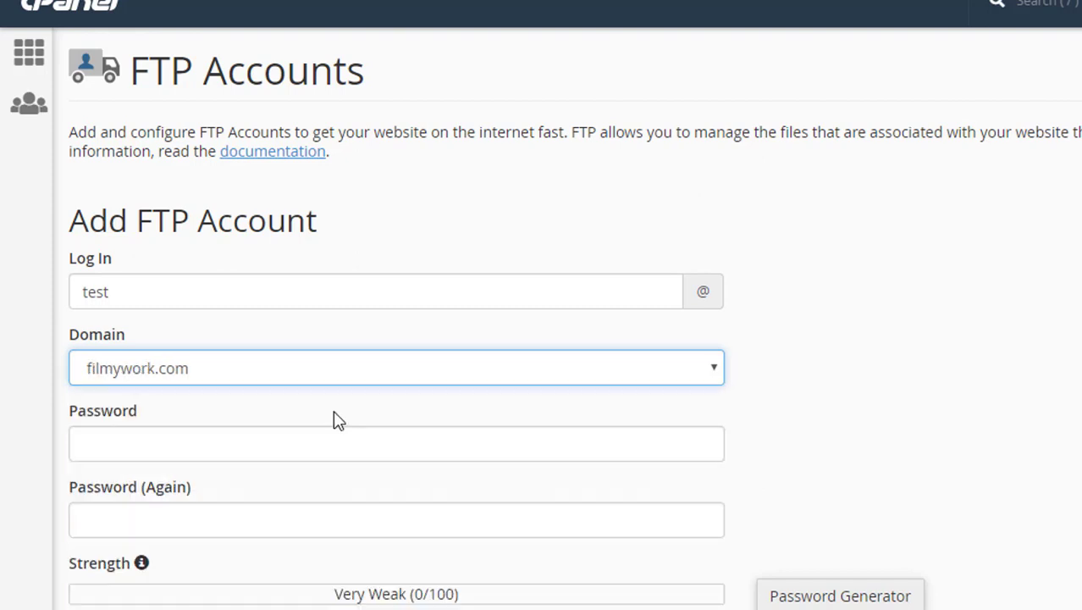
scroll("down", 3)
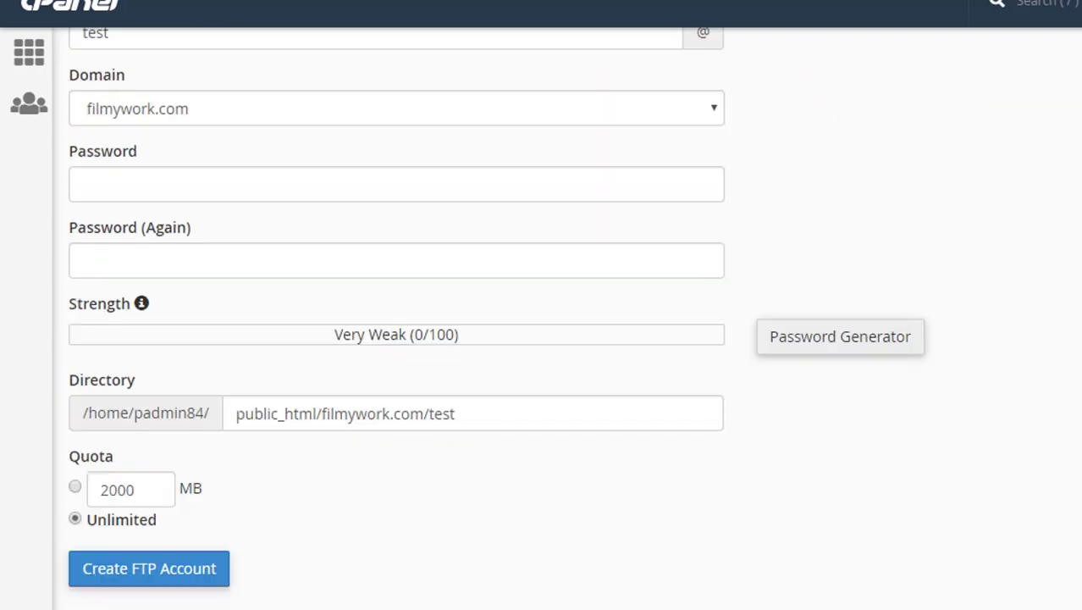
left_click(395, 184)
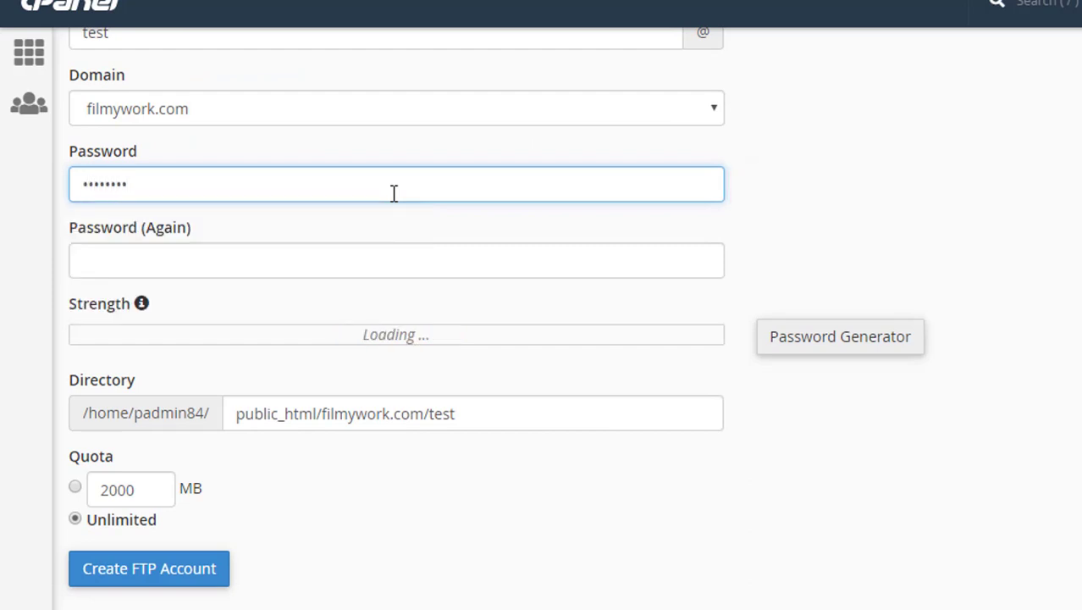
type("••")
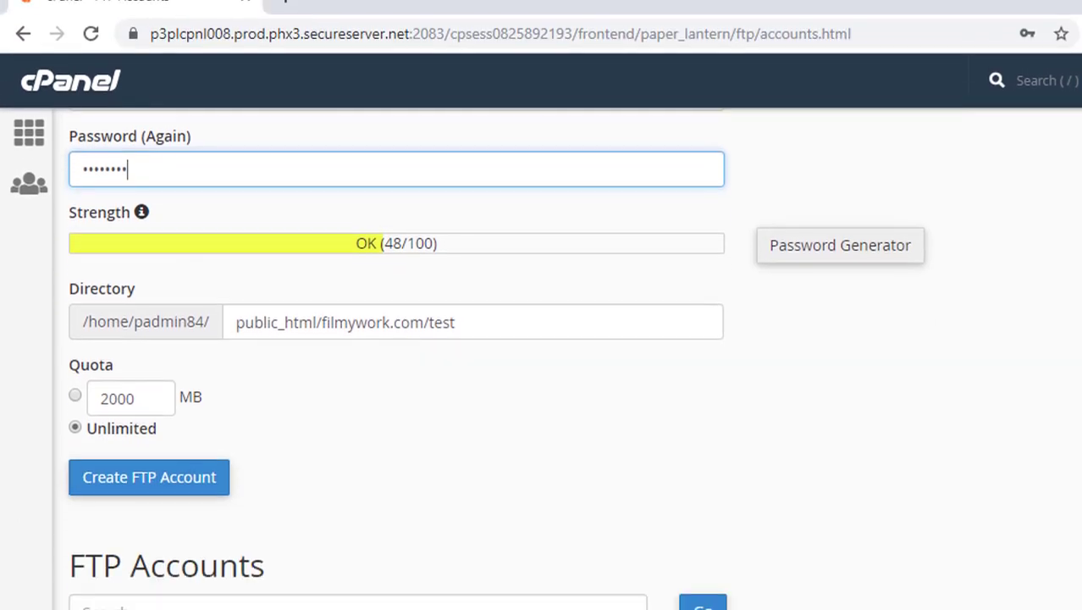
Step: Trim the directory to public_html/filmywork.com/, keep quota Unlimited, and create the account
scroll("down", 3)
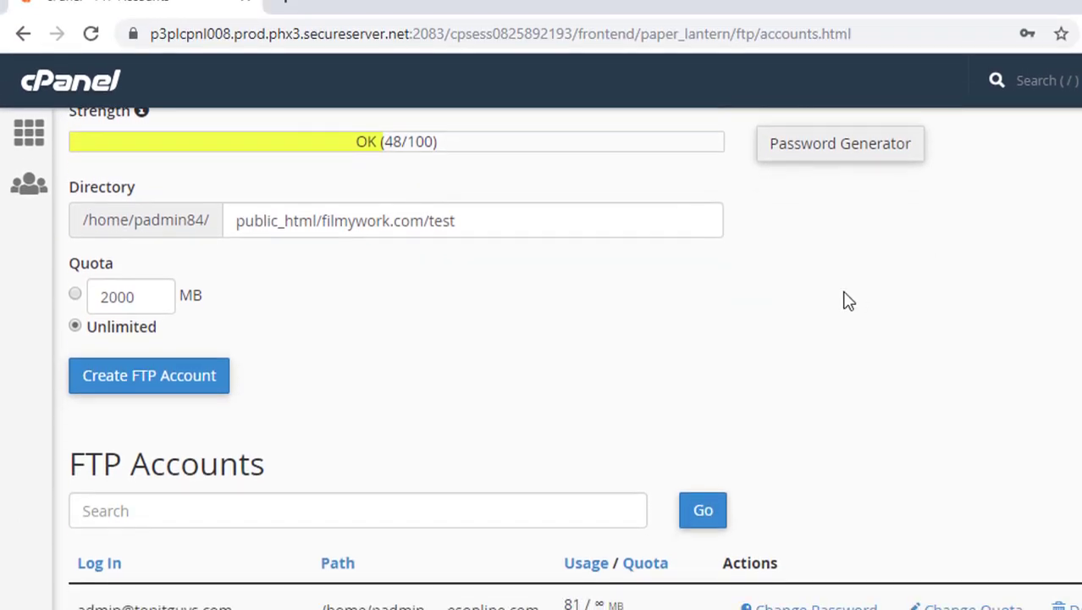
left_click(465, 220)
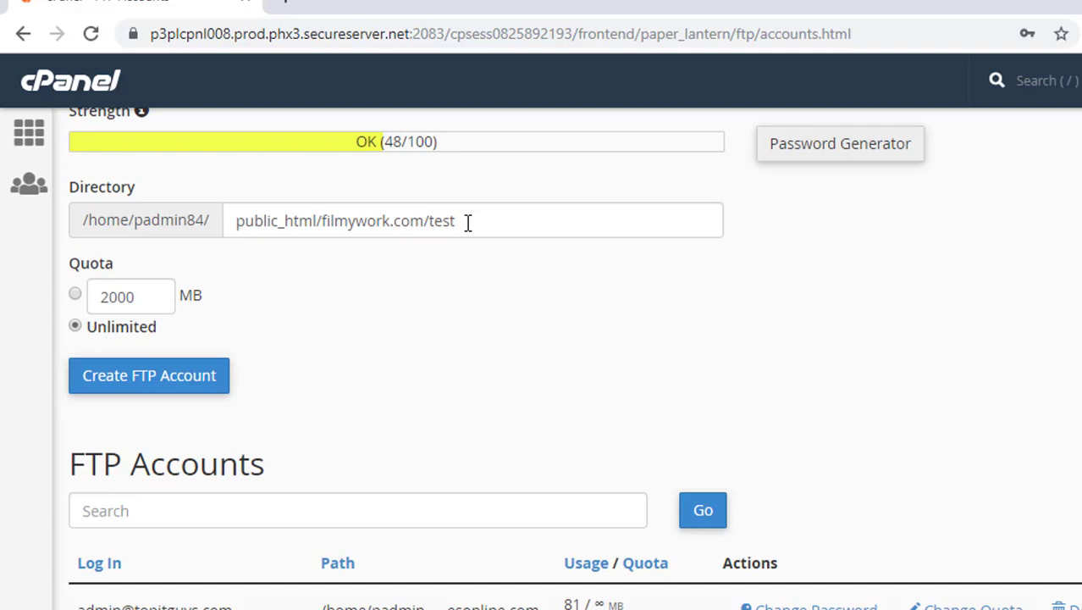
left_click(449, 220)
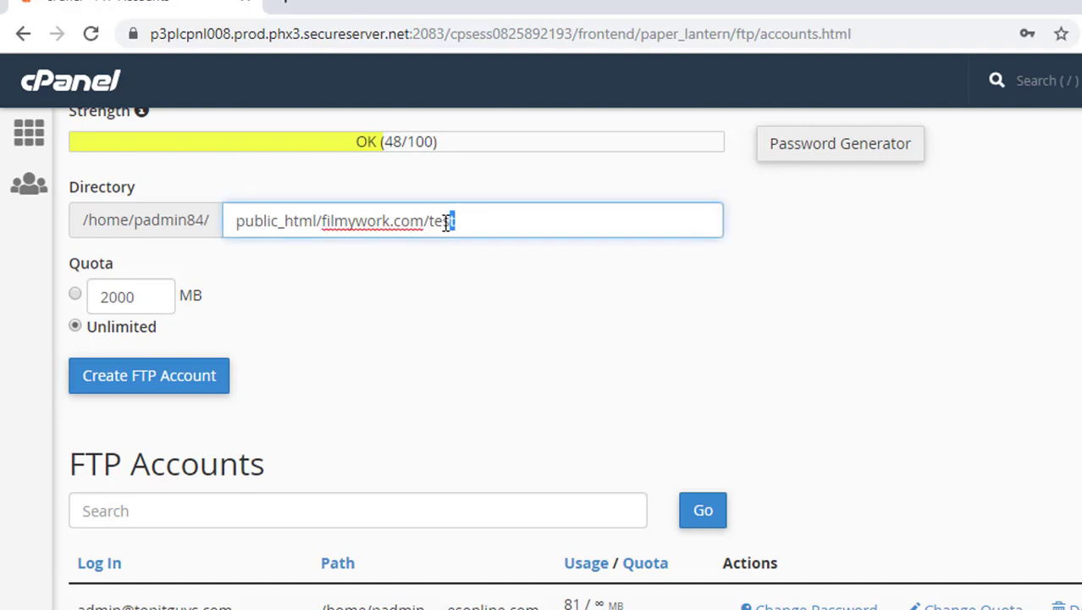
key("Backspace")
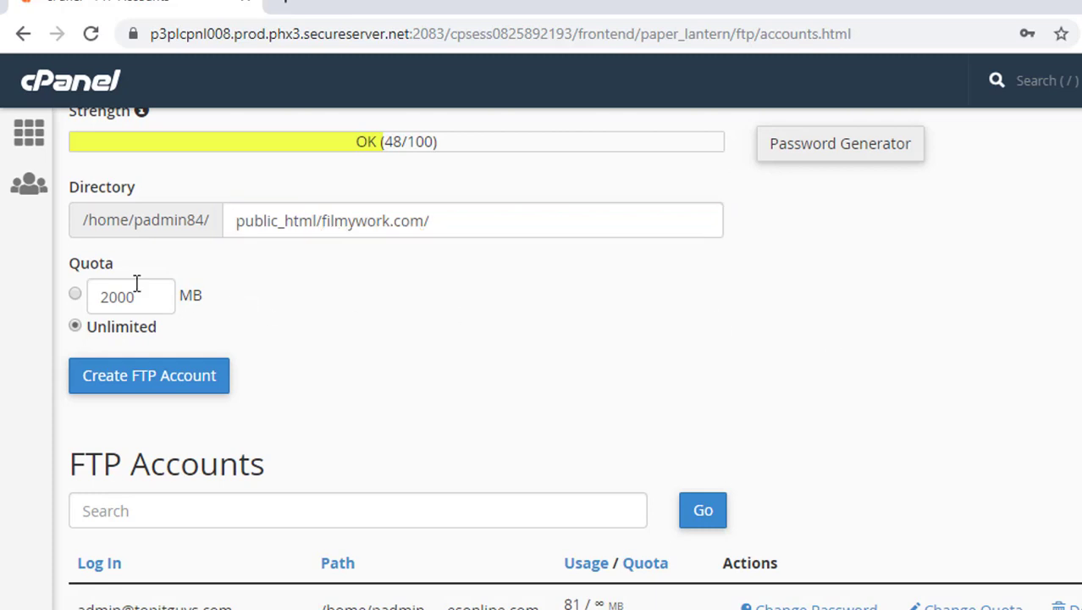
mouse_move(138, 338)
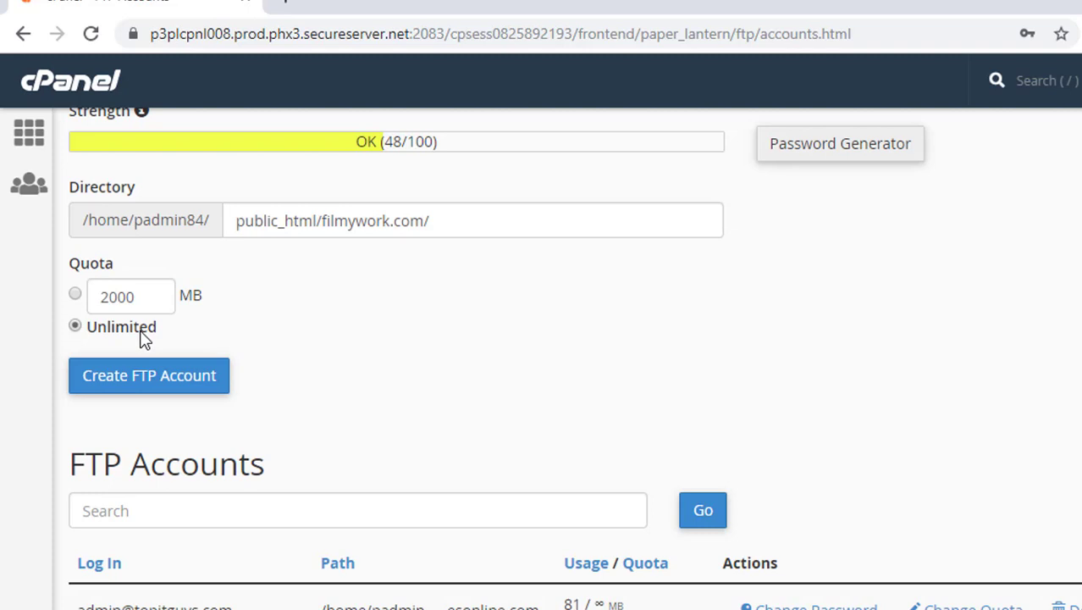
mouse_move(145, 351)
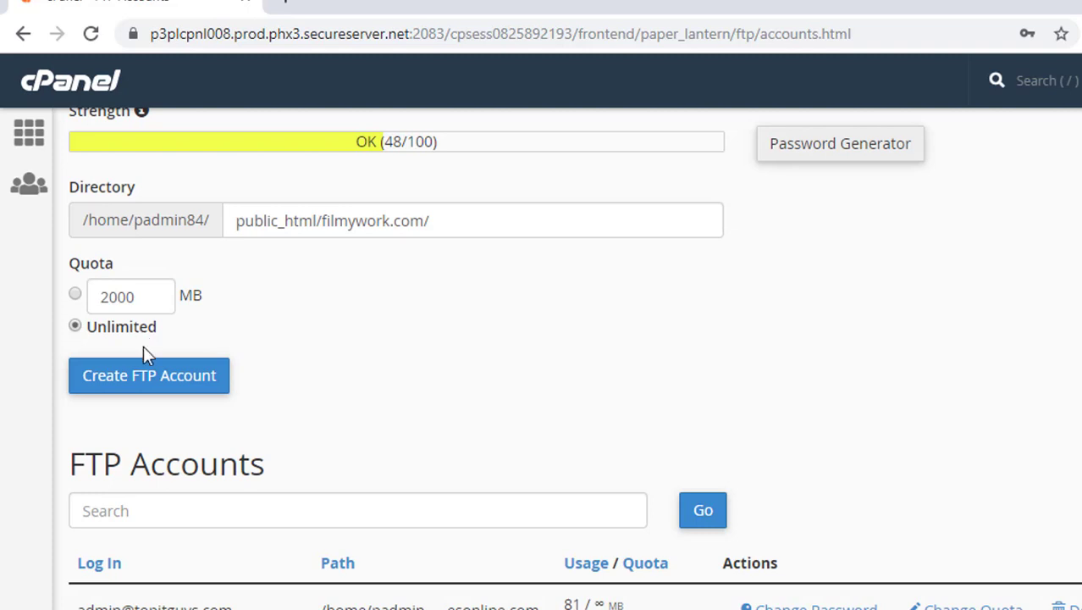
left_click(148, 375)
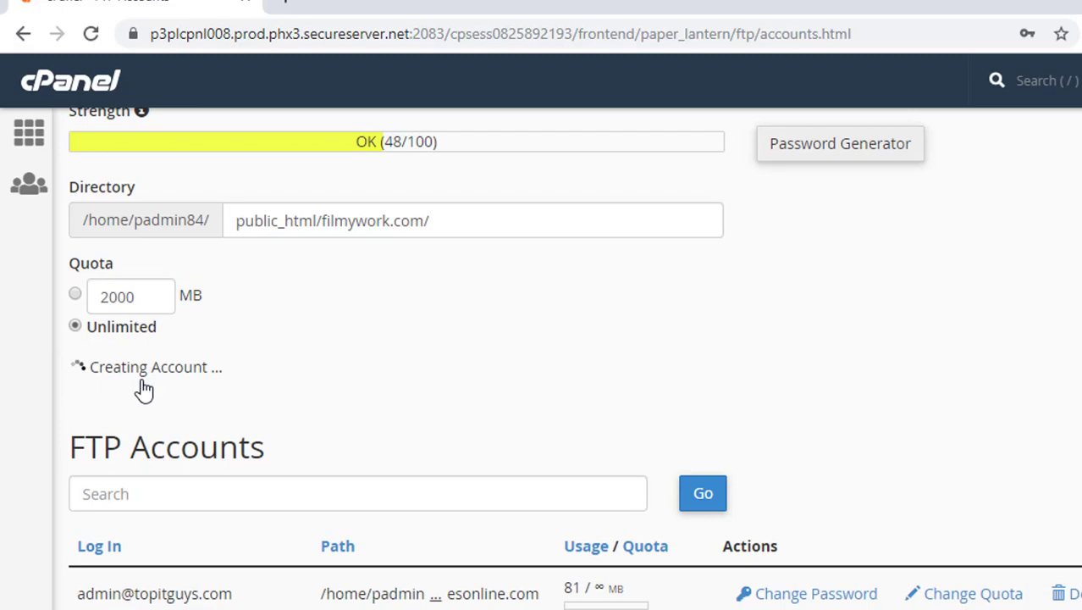
left_click(149, 375)
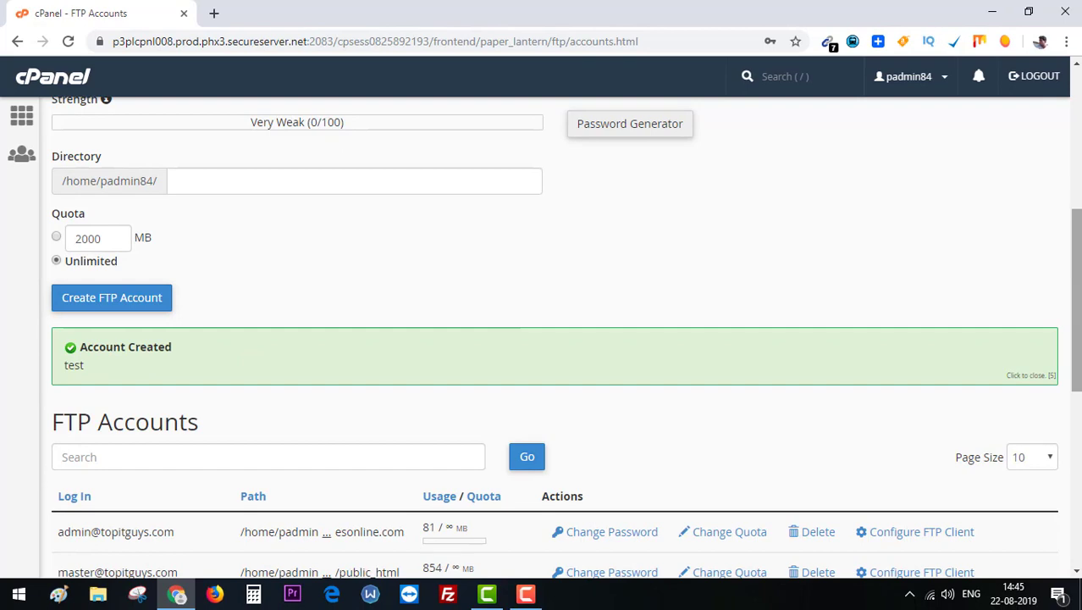
scroll("down", 3)
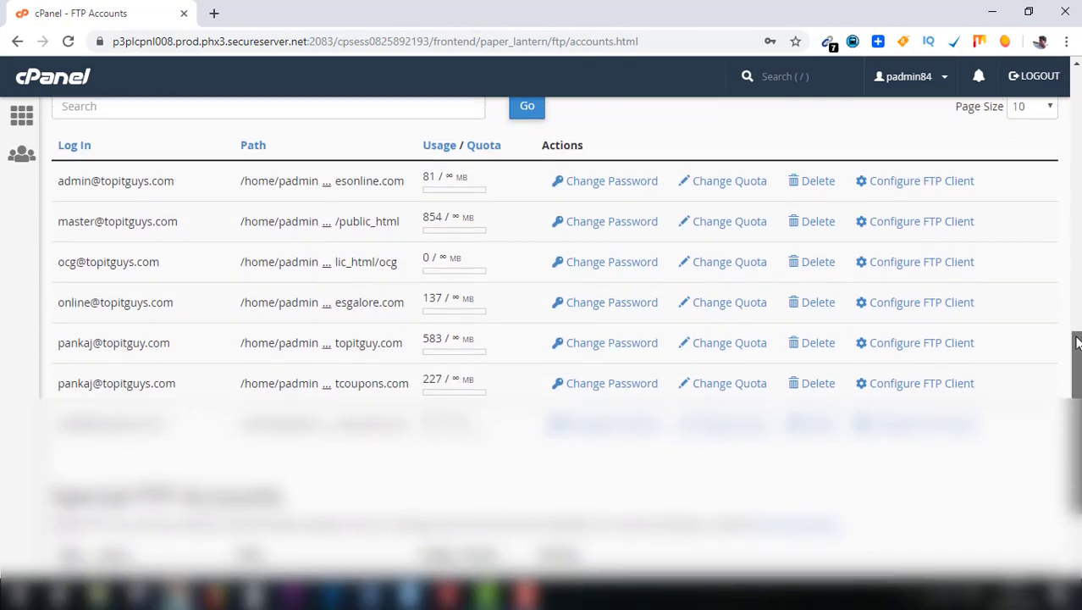
scroll("down", 3)
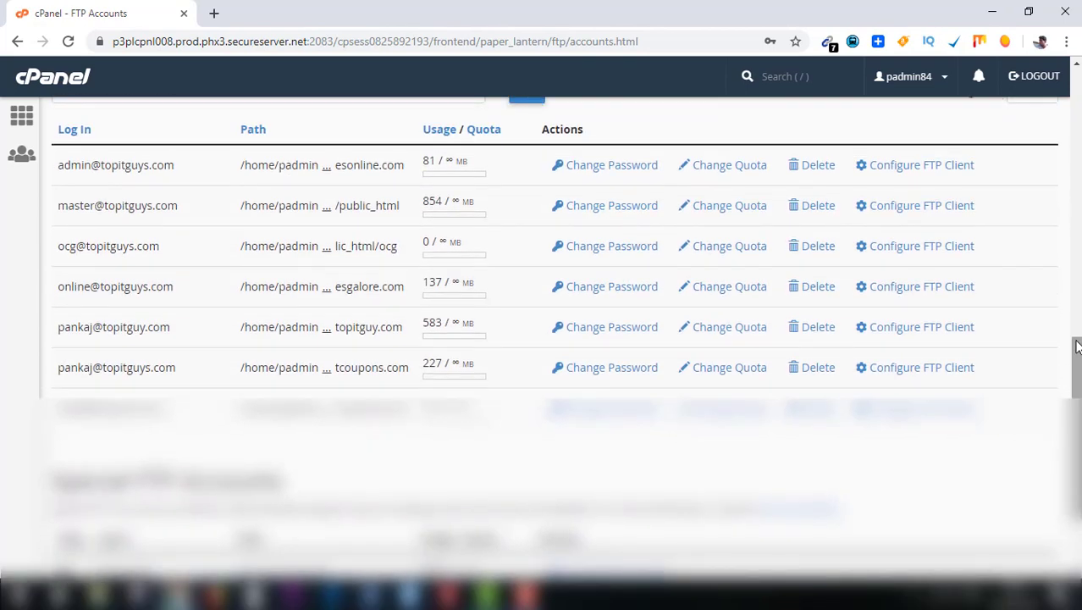
scroll("down", 3)
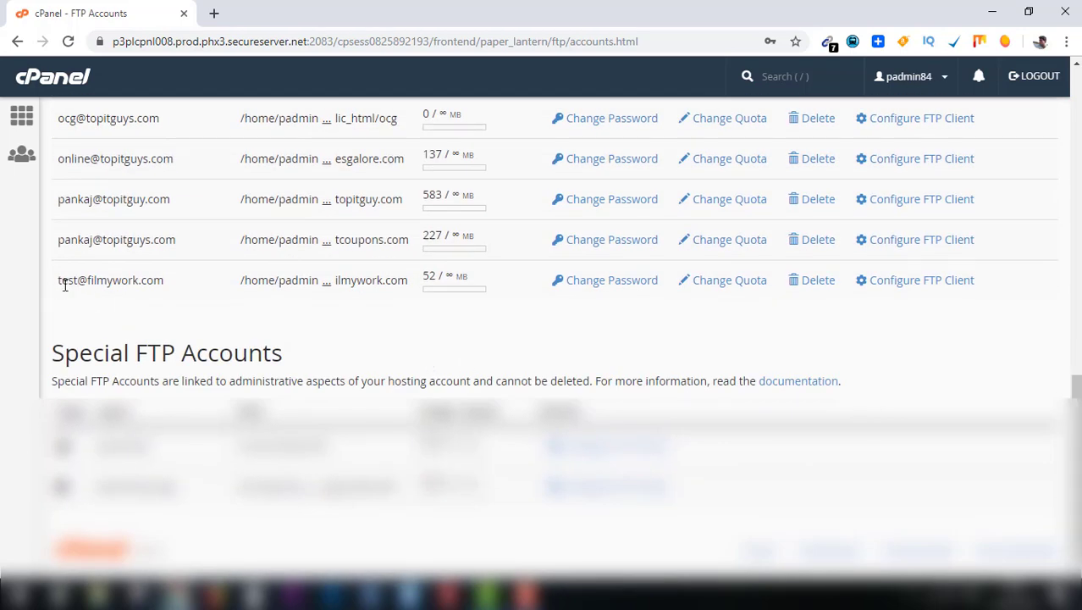
double_click(76, 279)
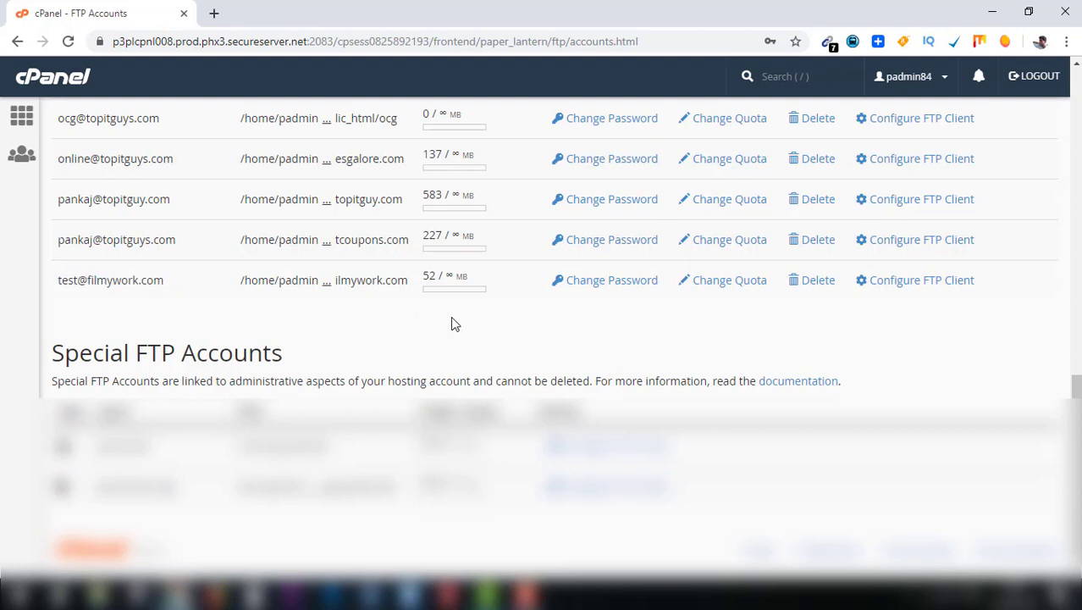
mouse_move(921, 279)
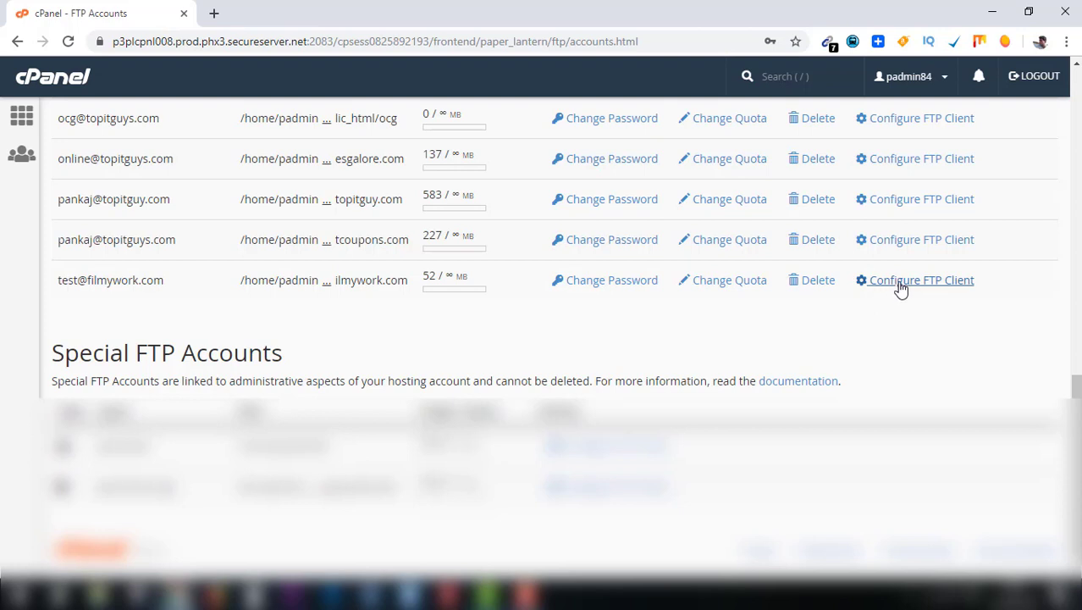
left_click(921, 279)
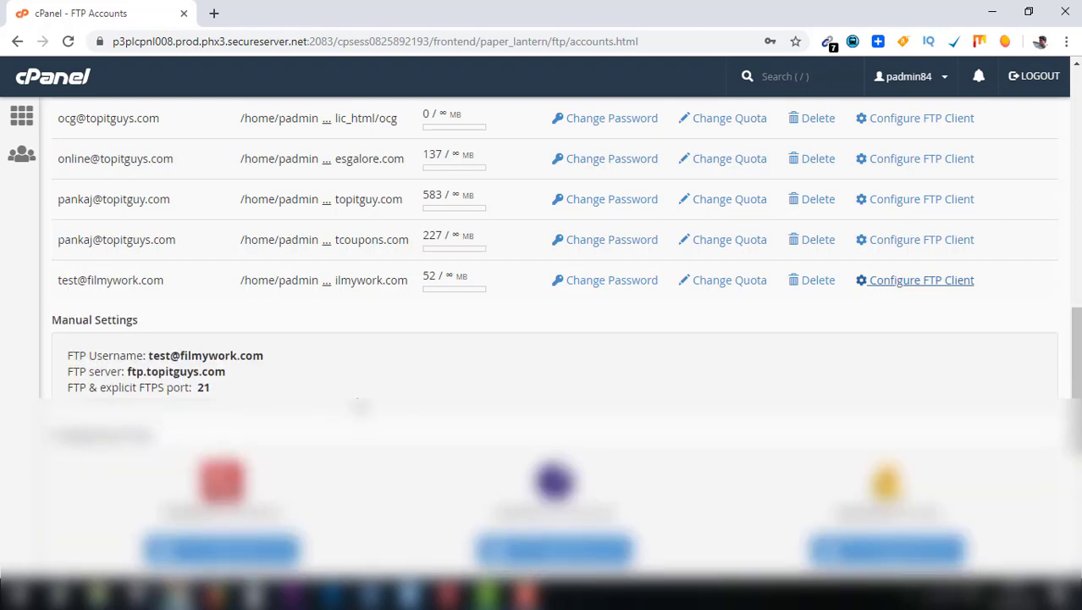
left_click_drag(68, 355, 212, 387)
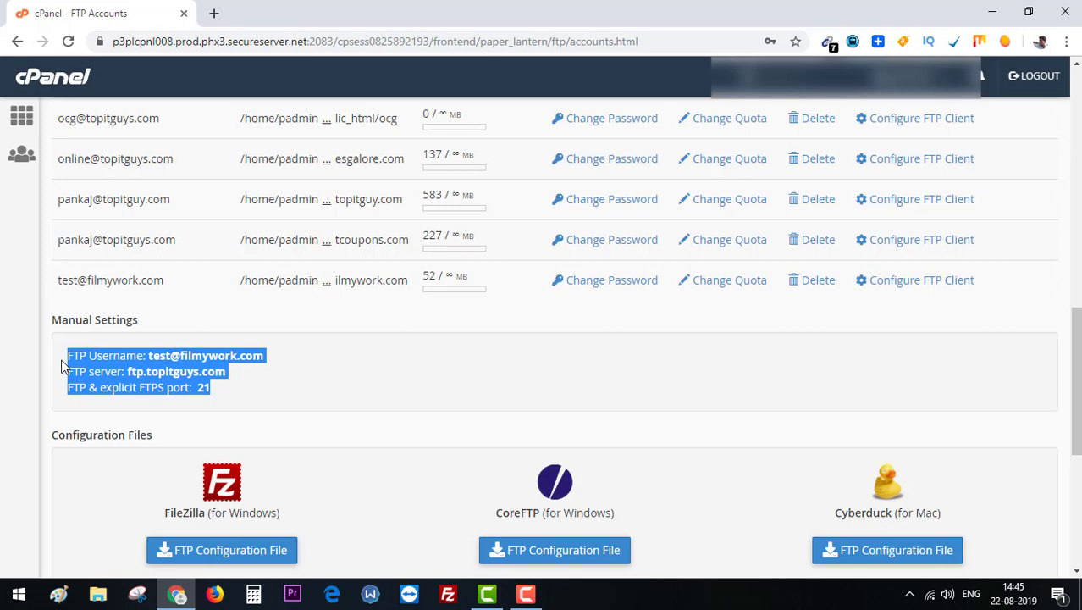
left_click(377, 380)
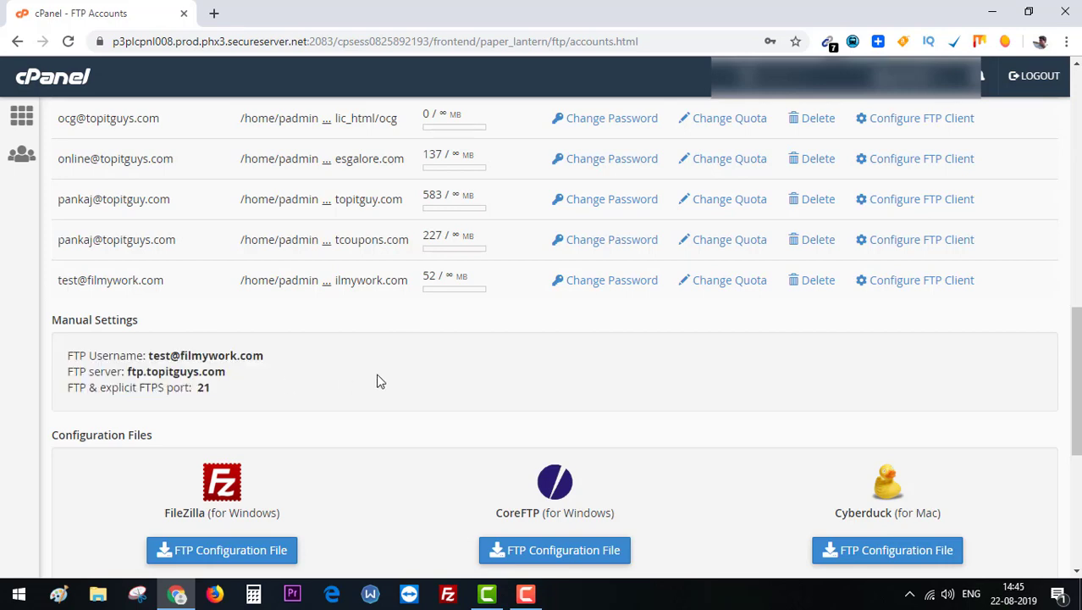
scroll("down", 3)
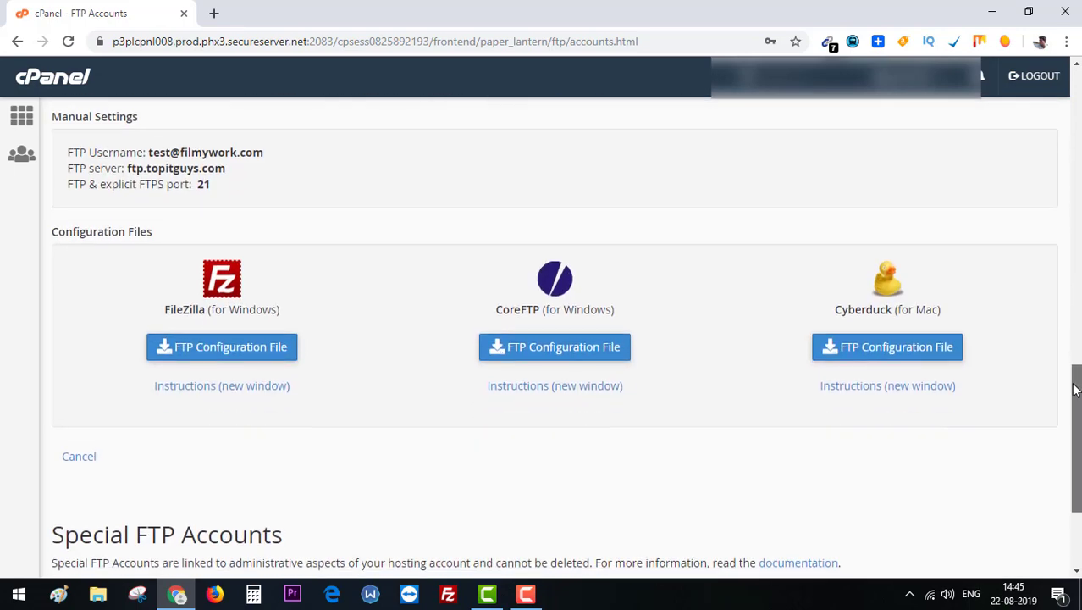
scroll("down", 3)
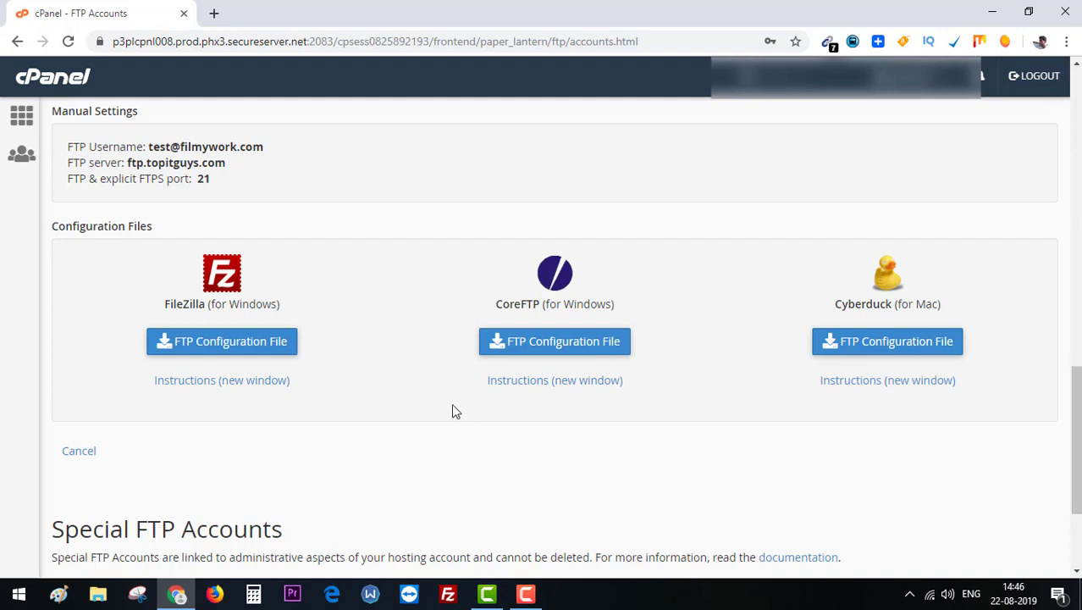
mouse_move(437, 431)
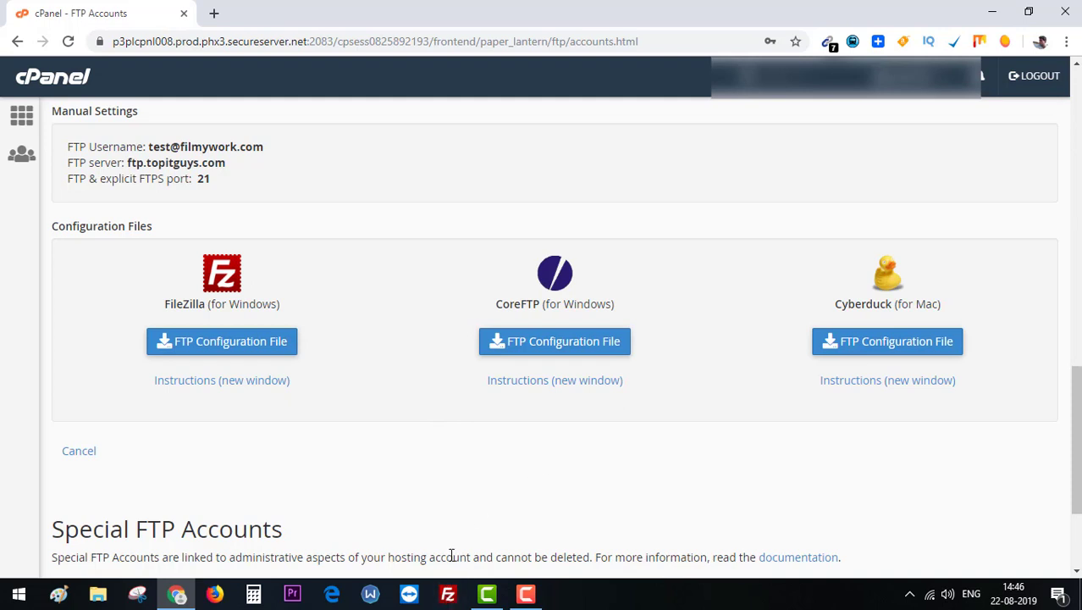
left_click(448, 594)
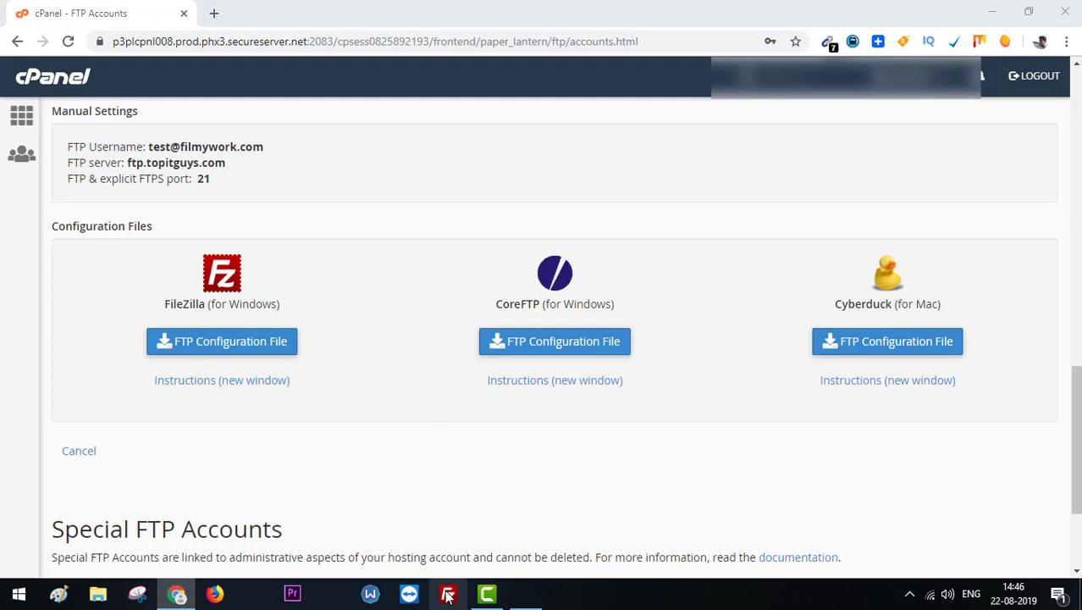
Step: Bring FileZilla forward and enter the server's IP address as the host
left_click(447, 593)
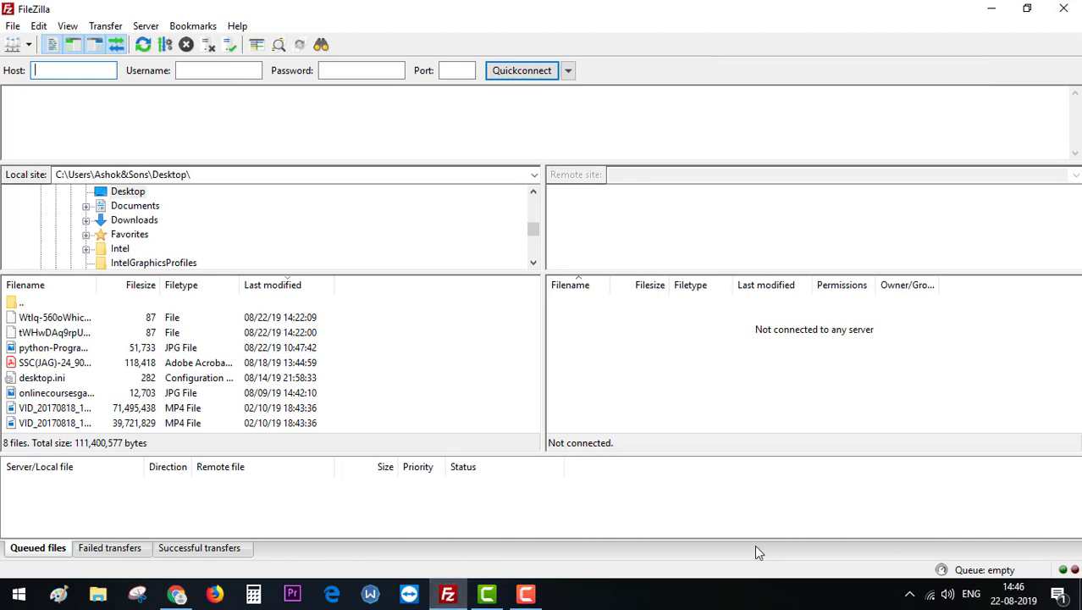
mouse_move(491, 359)
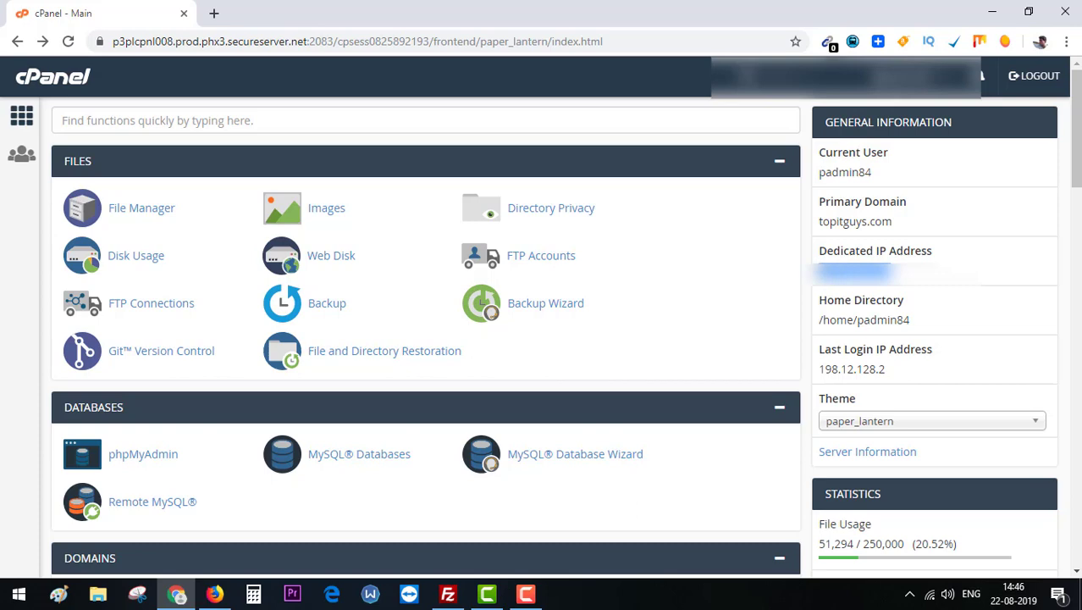
mouse_move(730, 339)
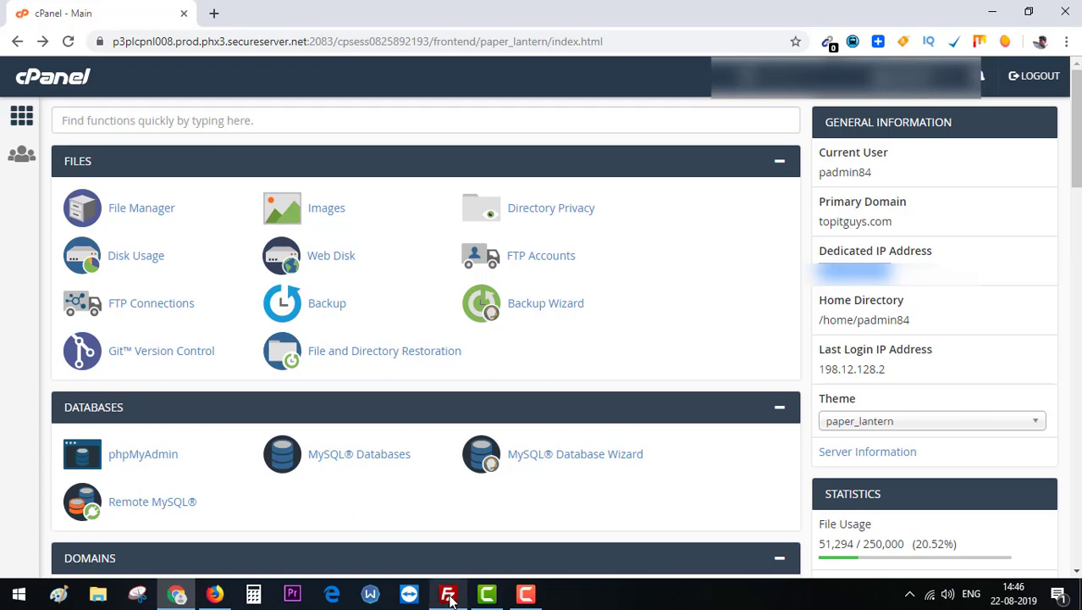
left_click(448, 593)
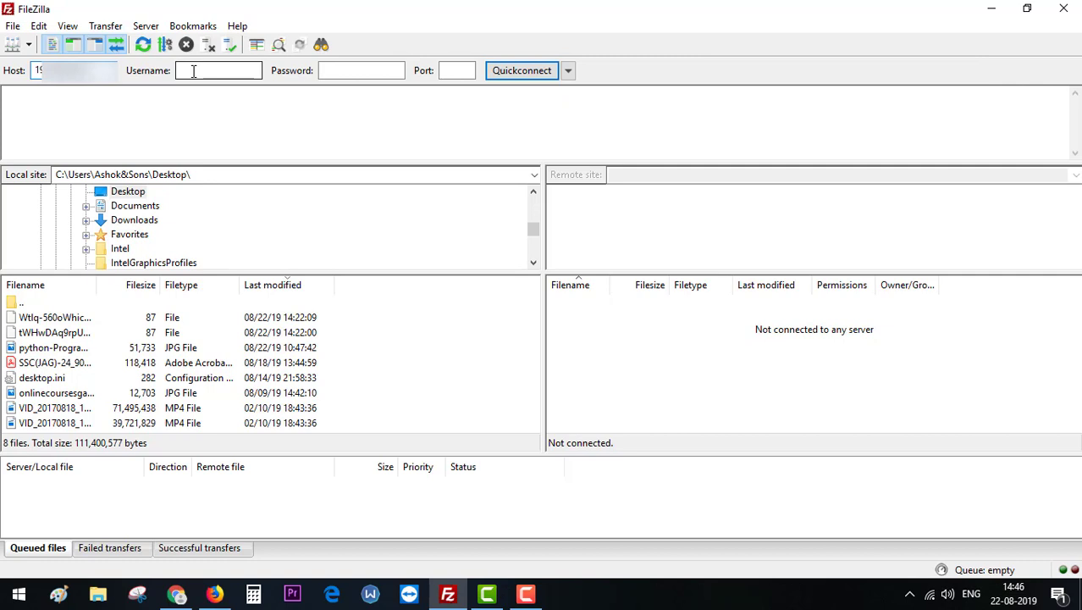
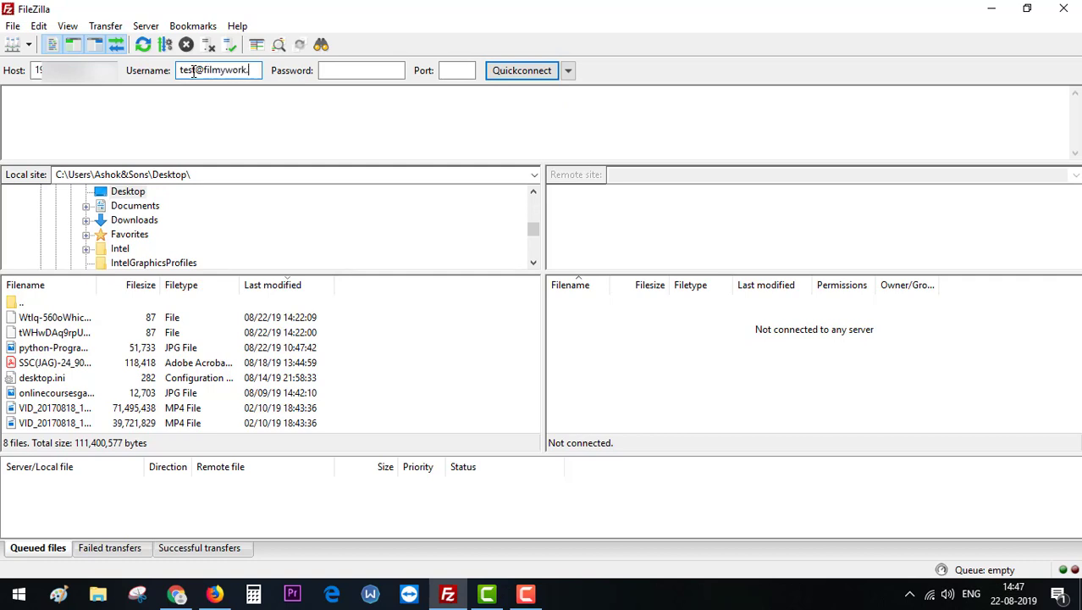
left_click(361, 70)
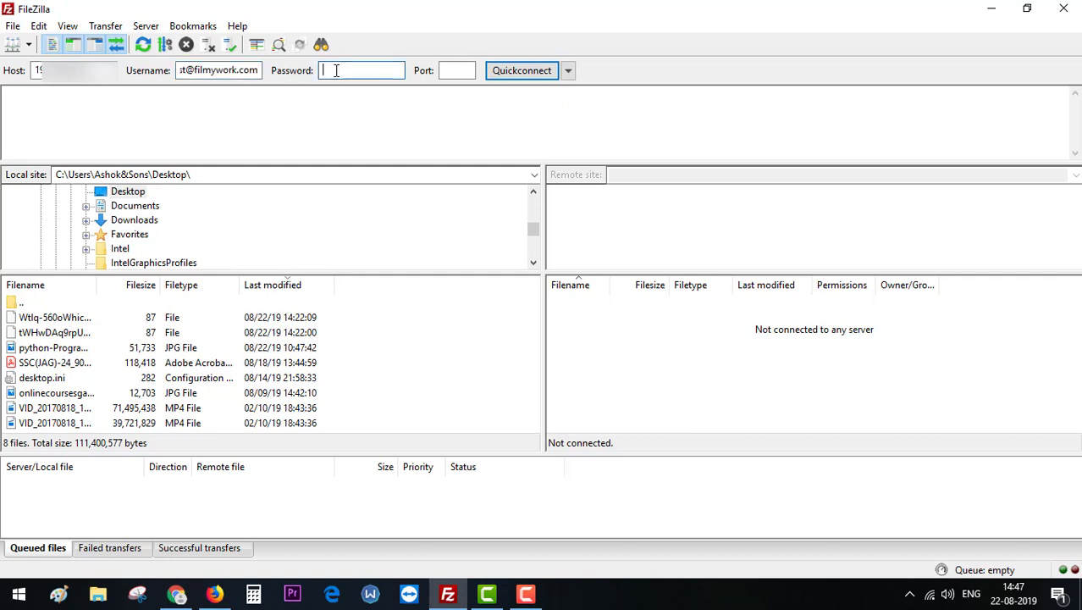
type("•••••")
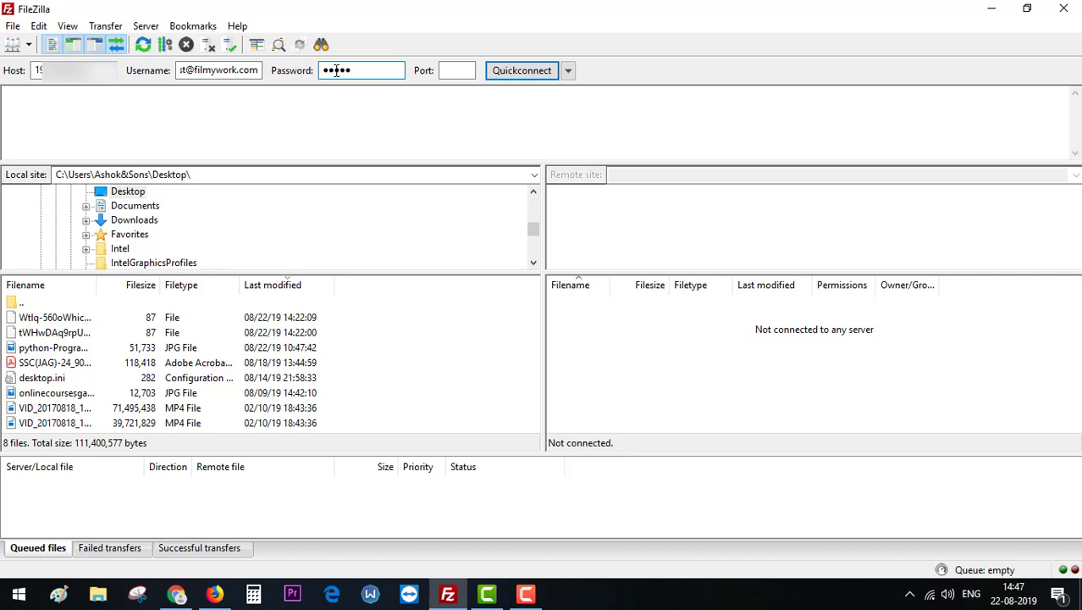
key("backspace")
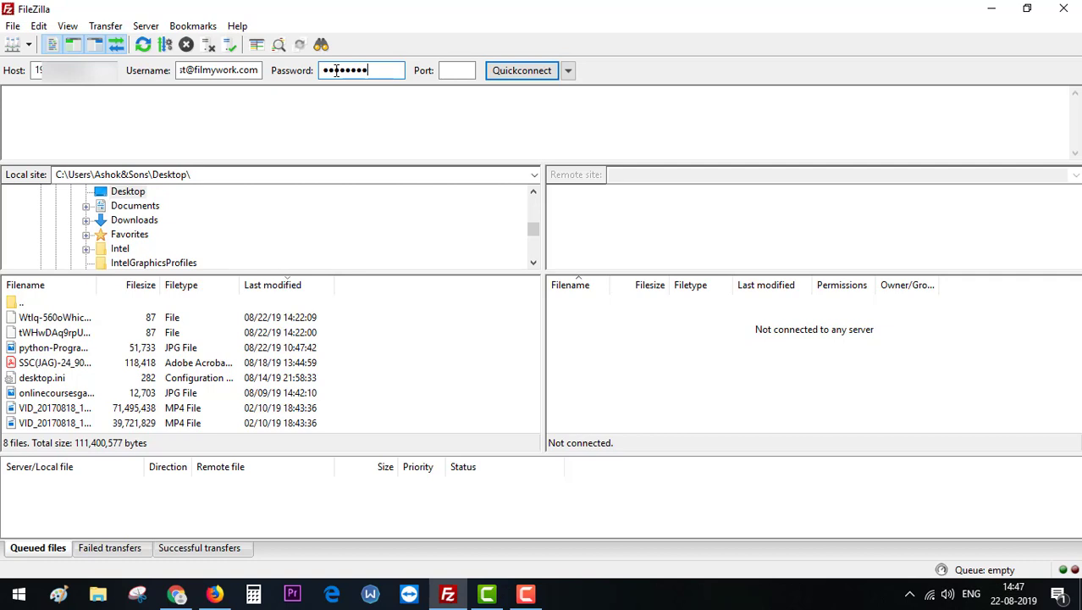
left_click(457, 70)
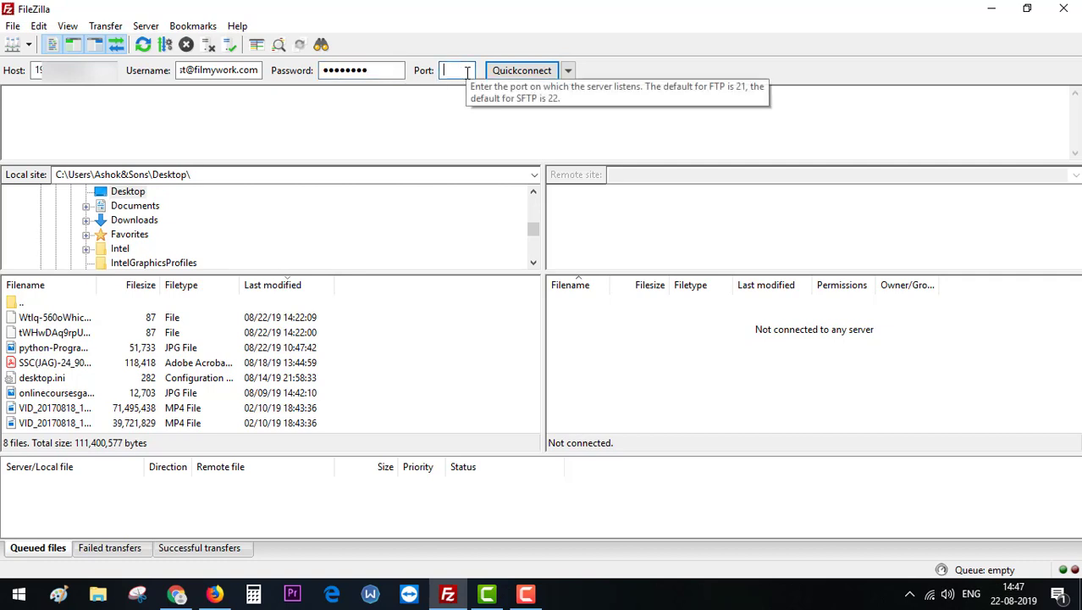
type("21")
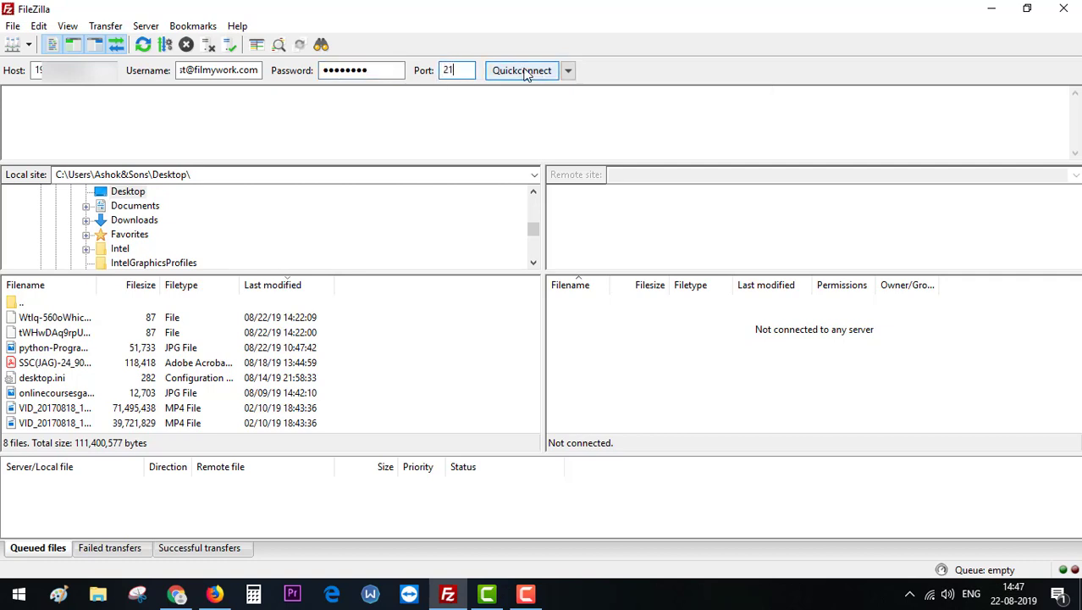
left_click(522, 71)
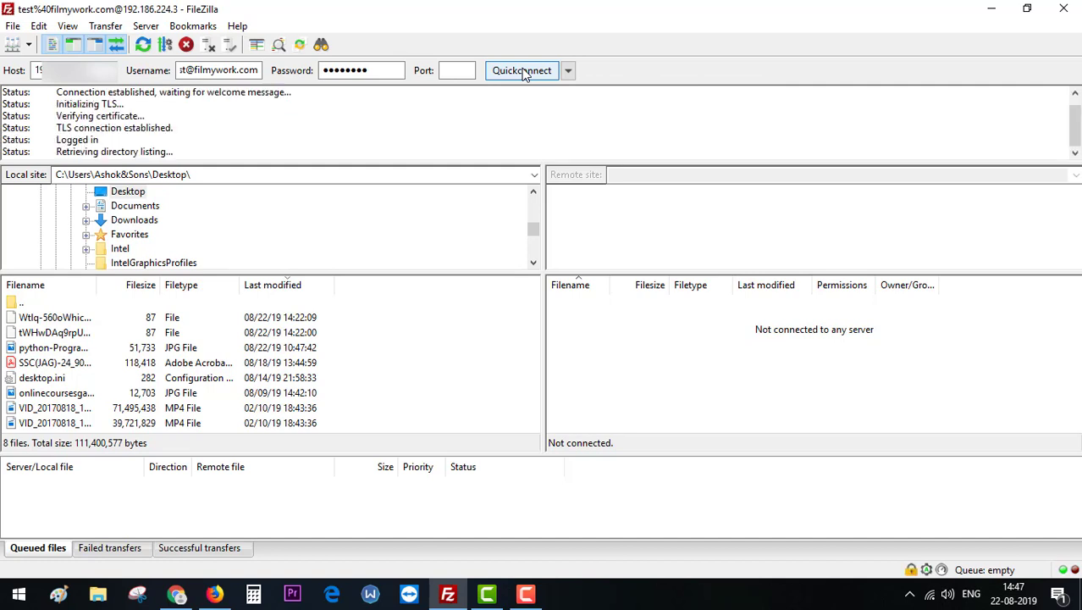
Step: Let the remote root listing load and scroll through wp-admin, wp-content and other folders
left_click(522, 70)
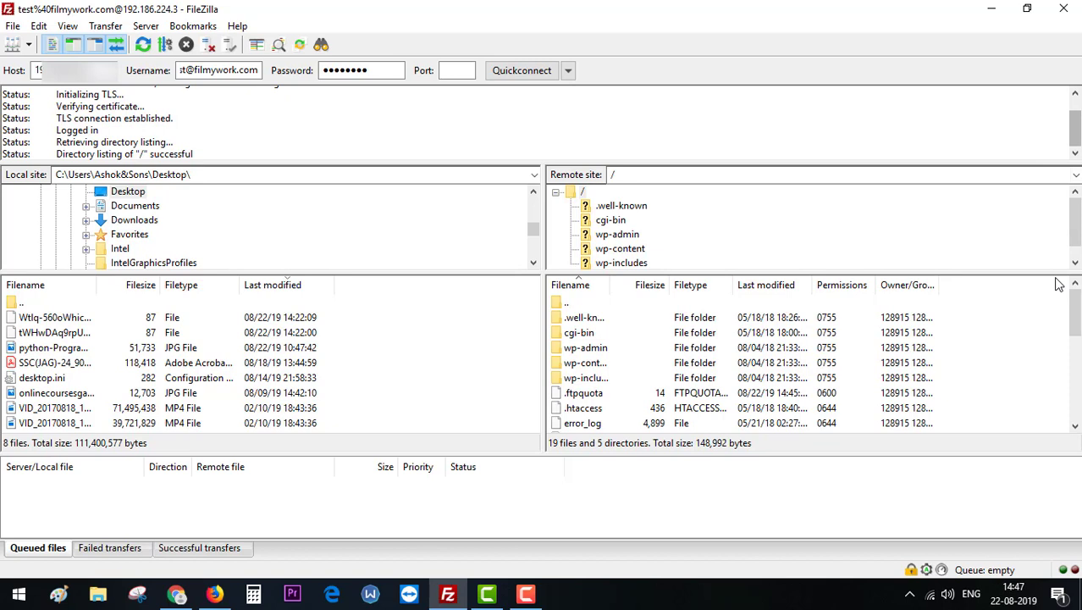
scroll("down", 3)
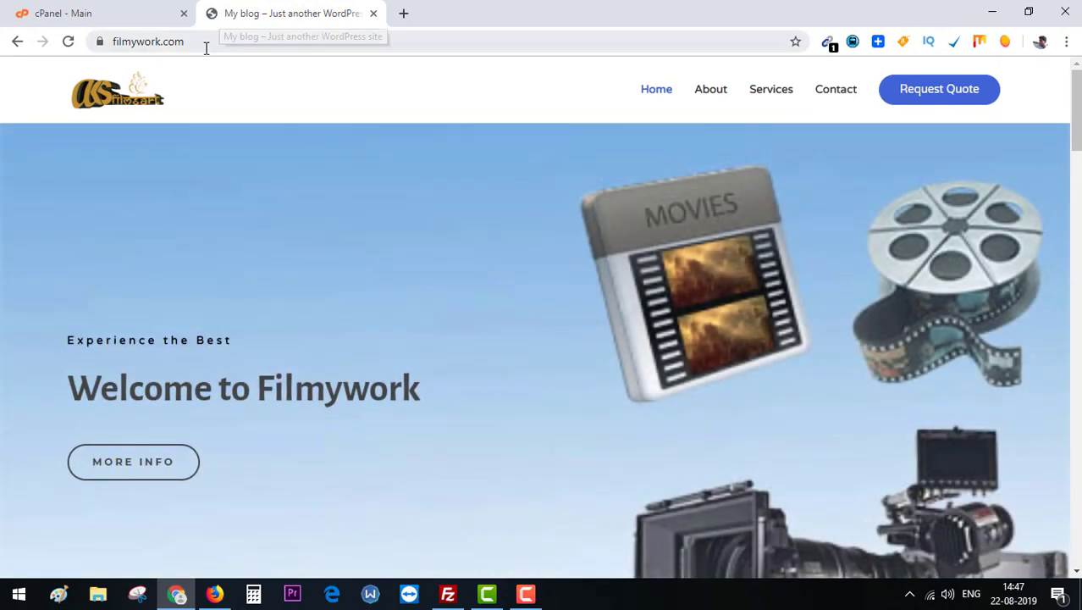
Step: Load filmywork.com/test.html in Chrome, which returns Page not found
left_click(149, 41)
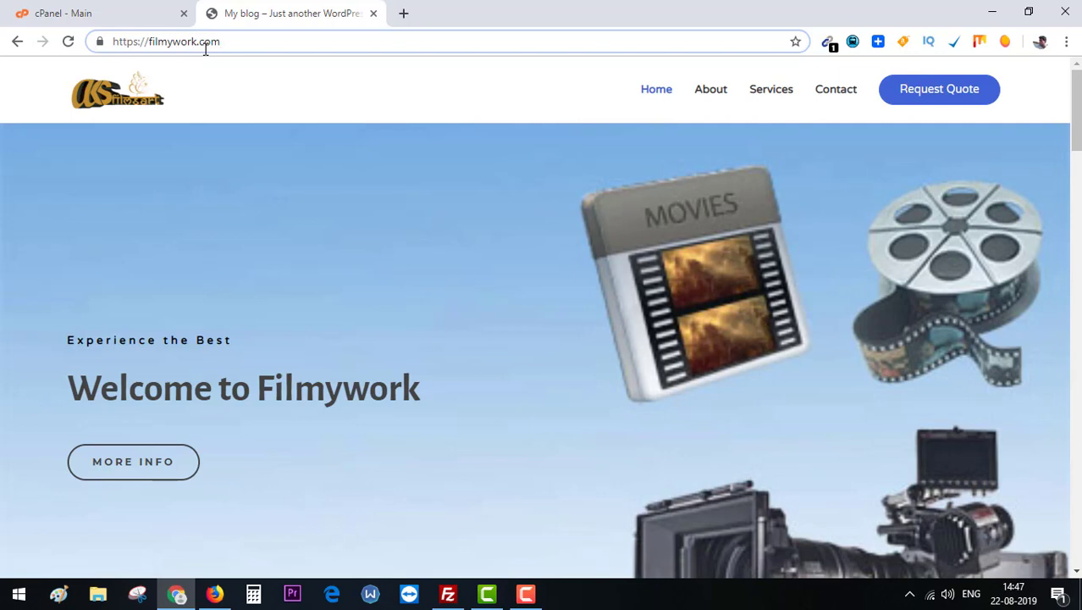
type("/test")
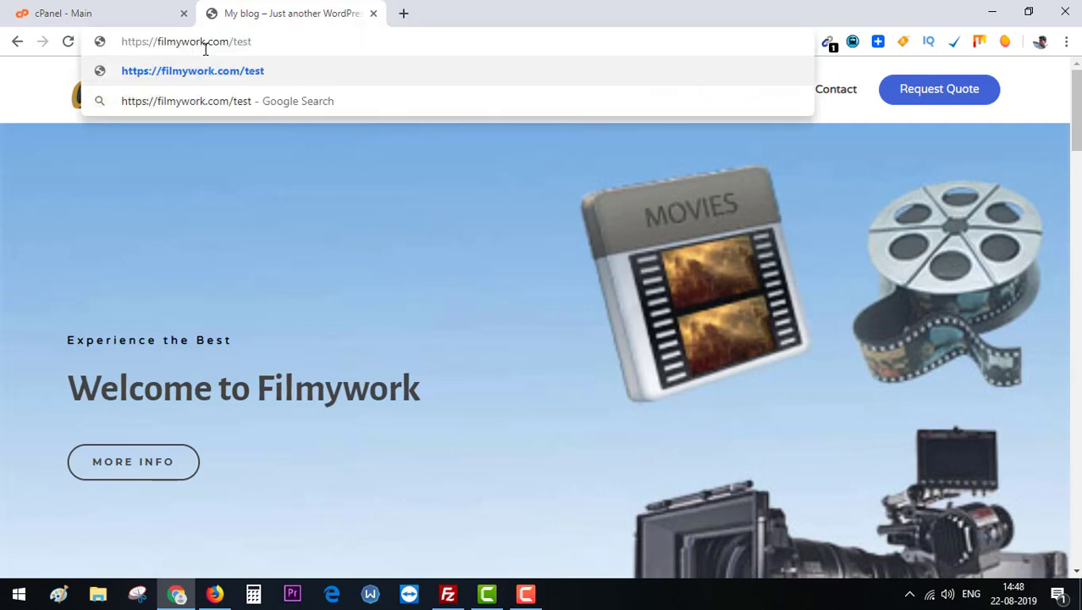
type(".htnl")
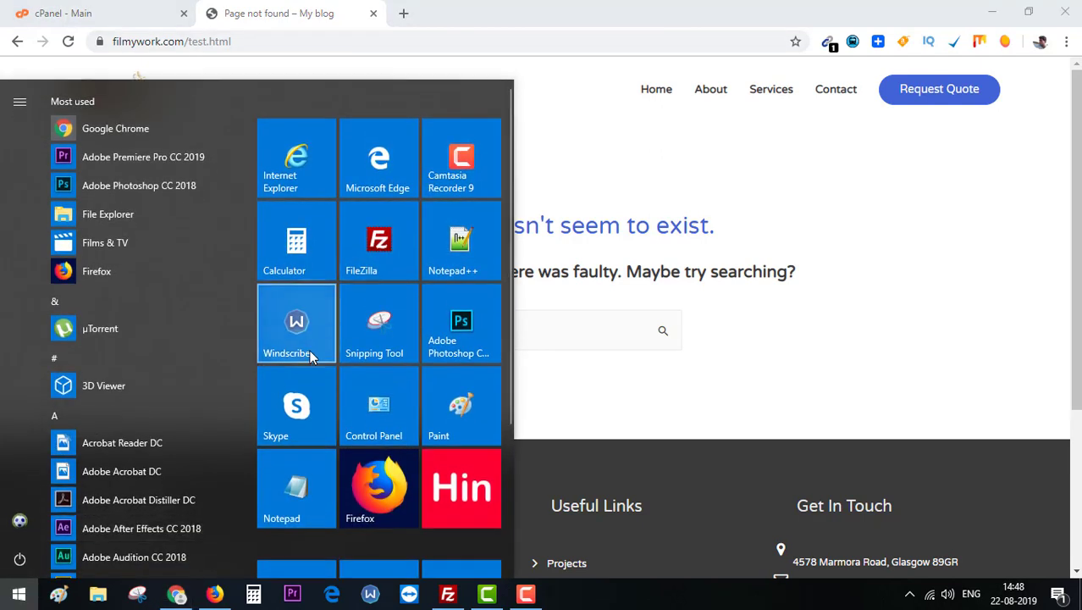
Step: Type <html><body><h1>Hi</h1></body></html> into a new Notepad document
left_click(296, 487)
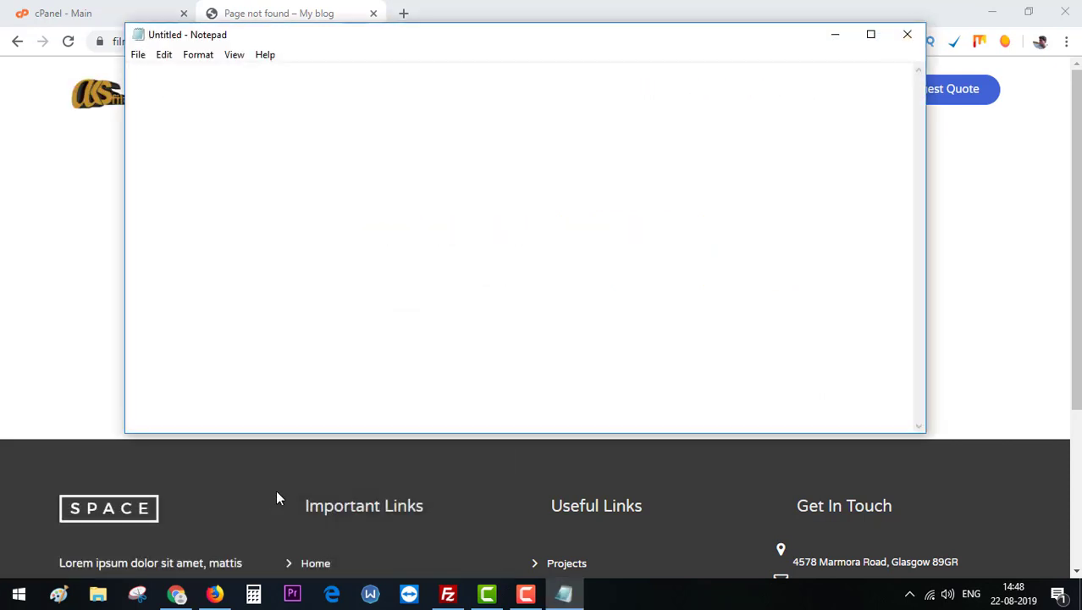
type("<html")
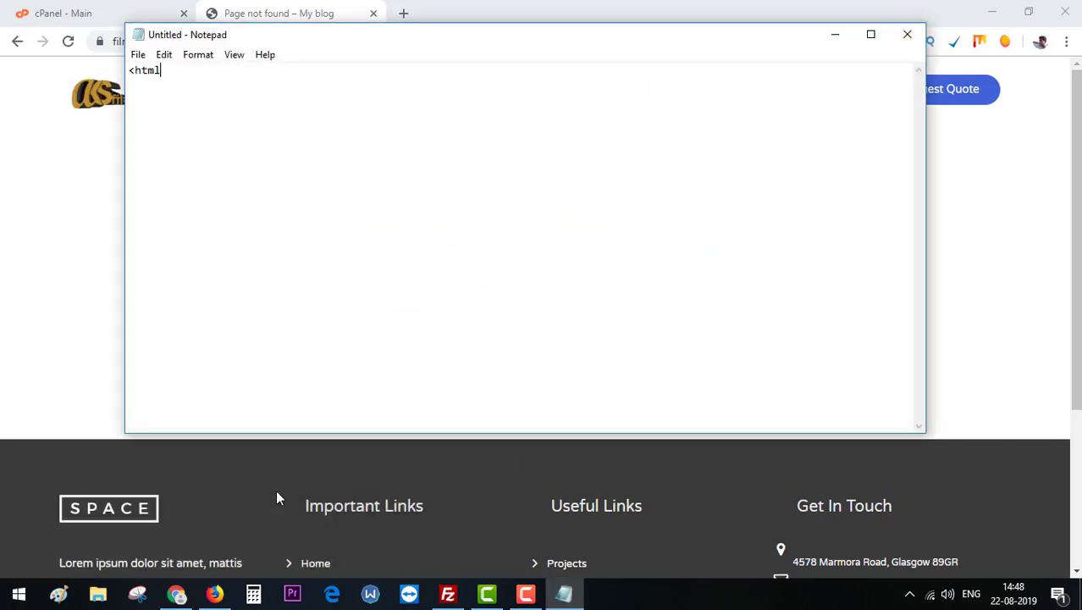
type("></html>")
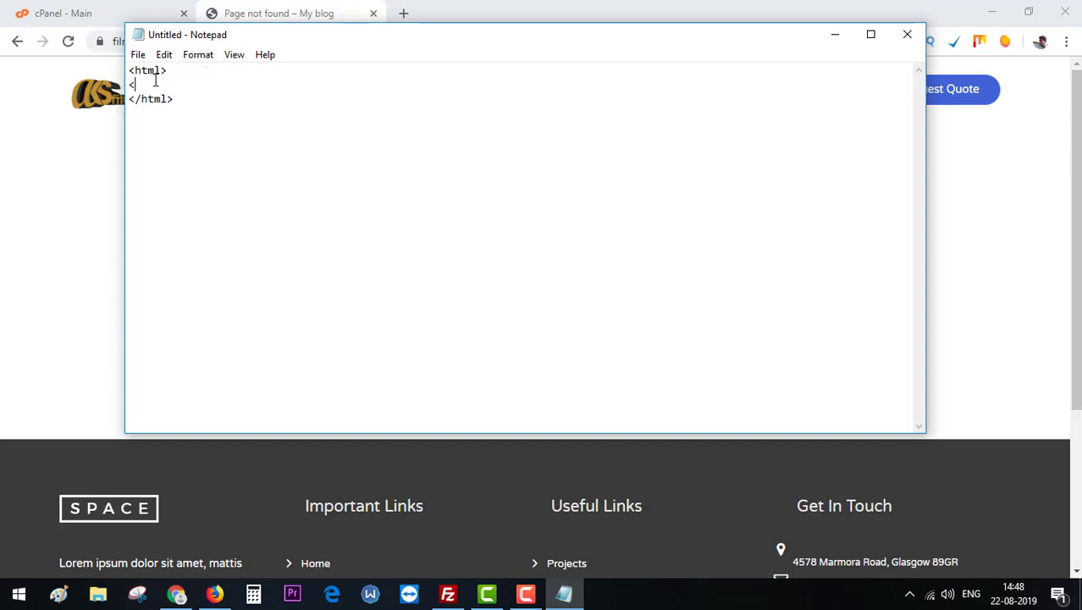
type("<body></body>")
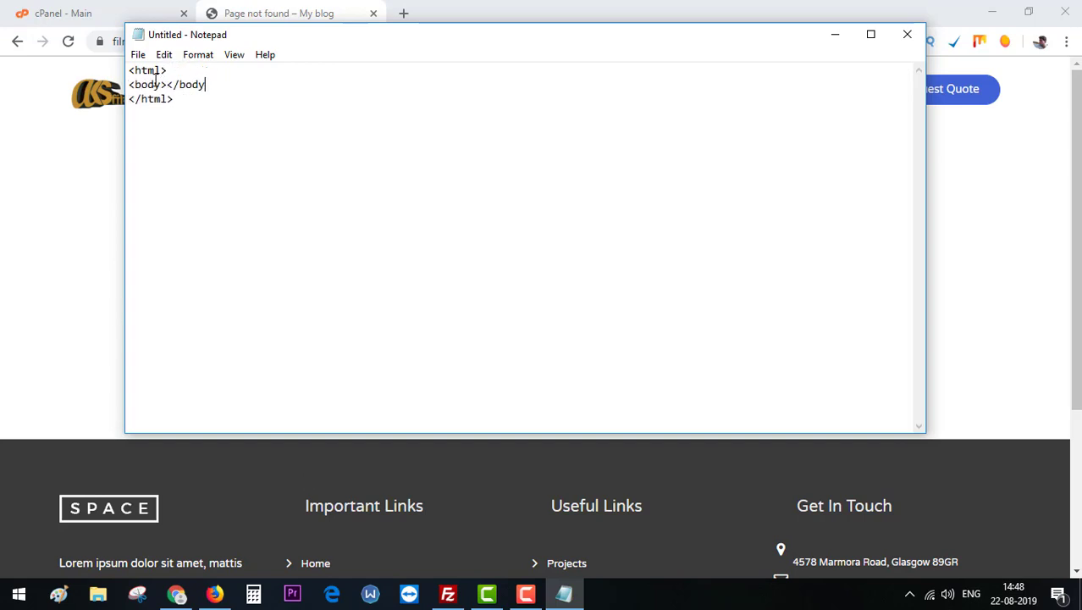
type("Hi")
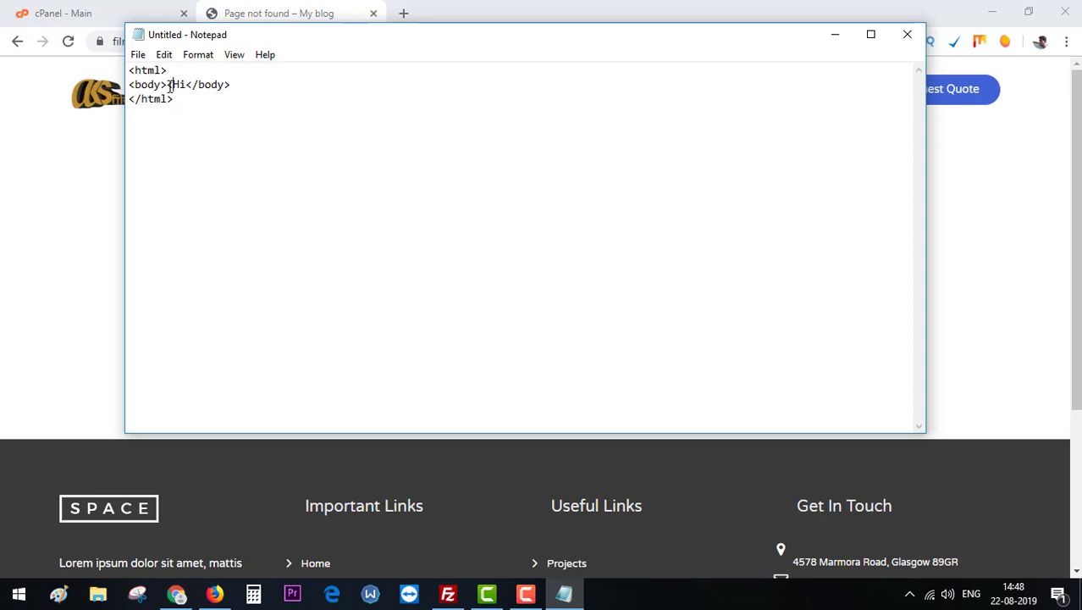
type("<h1>")
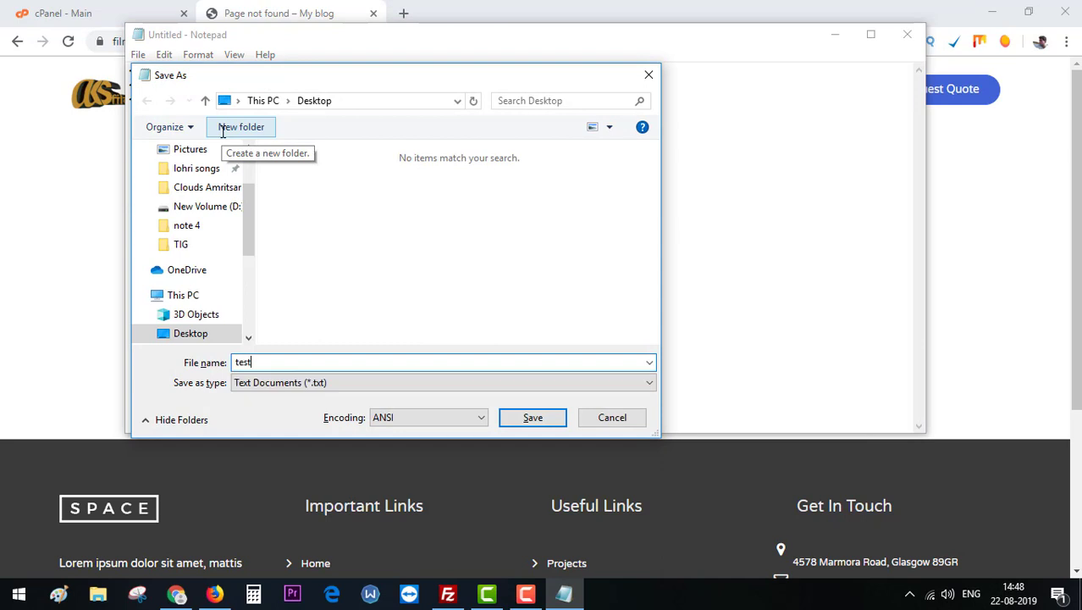
Step: Name the file test.html, save it on the Desktop, and close Notepad
type(".htm")
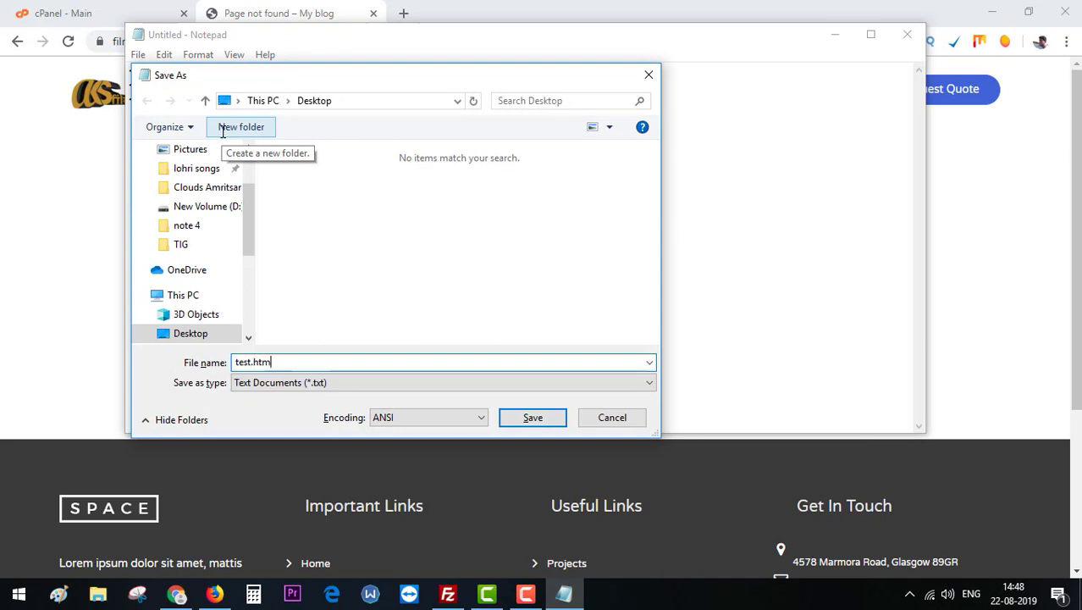
type("l")
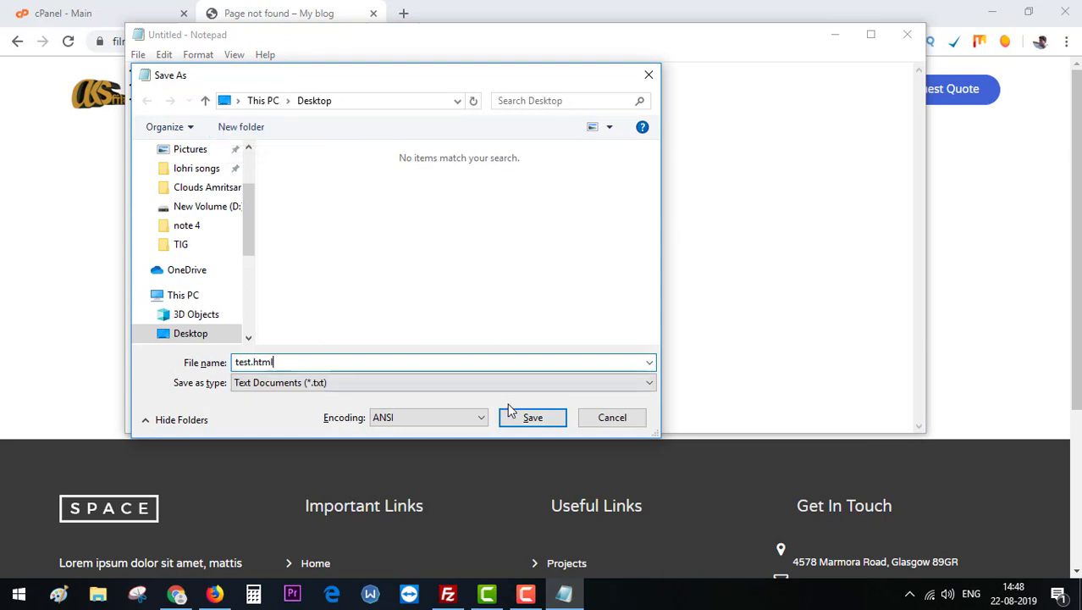
left_click(533, 416)
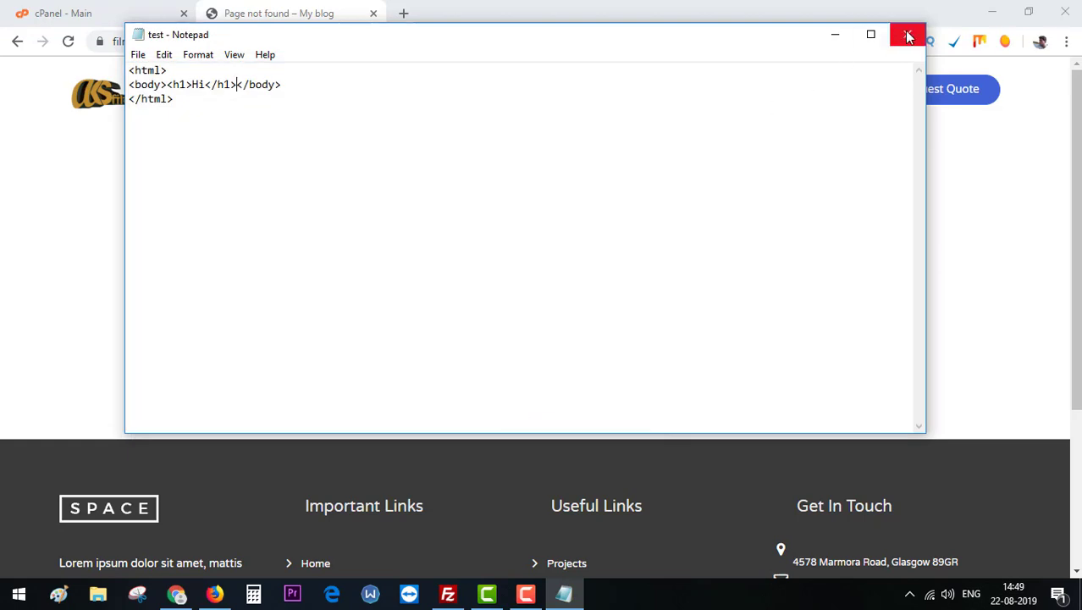
left_click(907, 35)
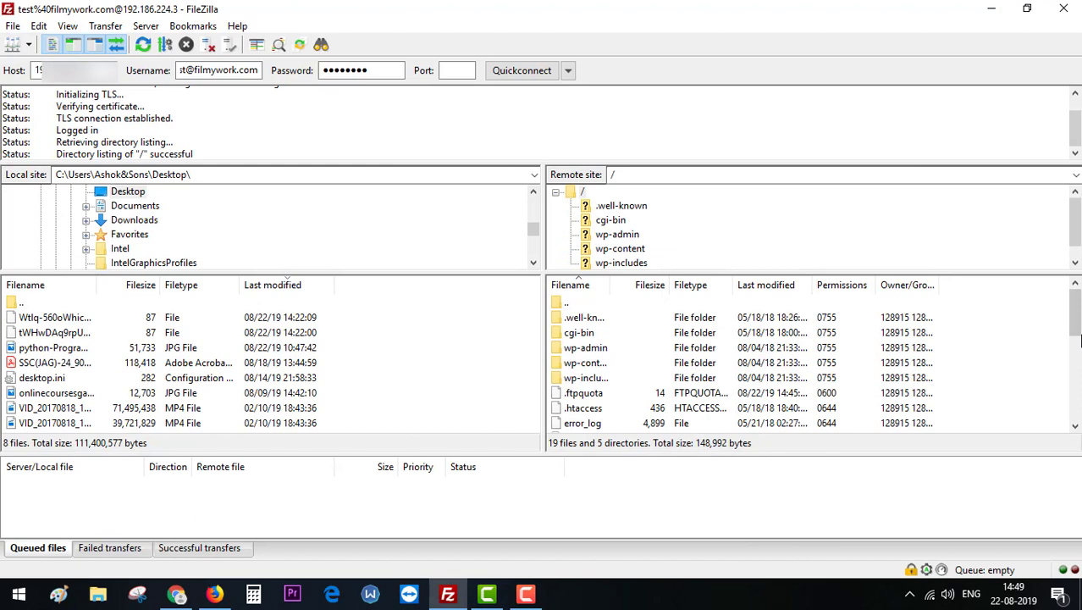
Step: Show the Desktop's files in FileZilla's local pane and refresh the list
scroll("down", 3)
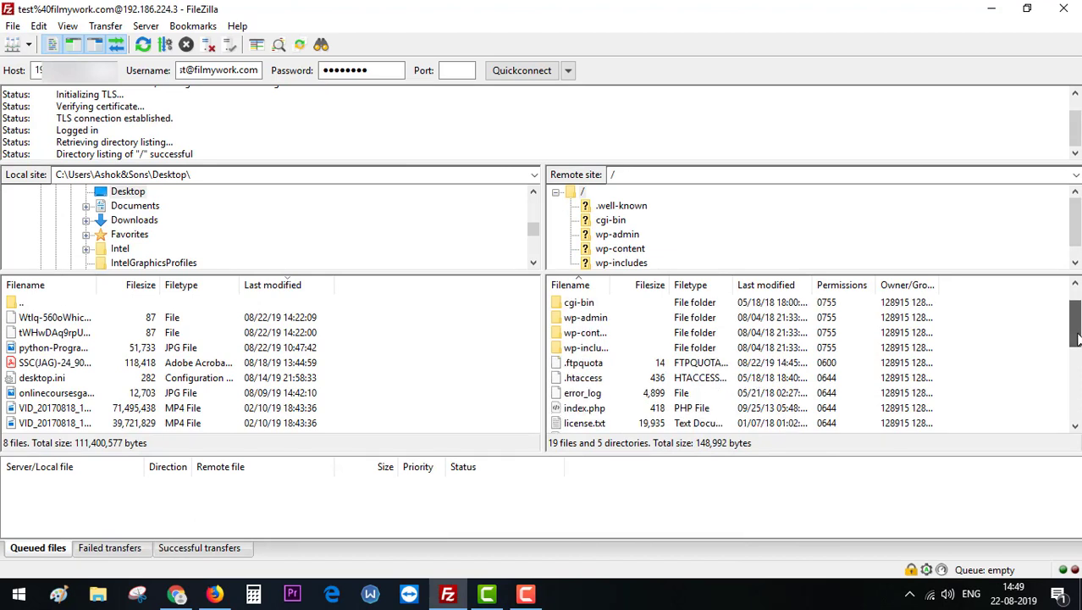
scroll("down", 3)
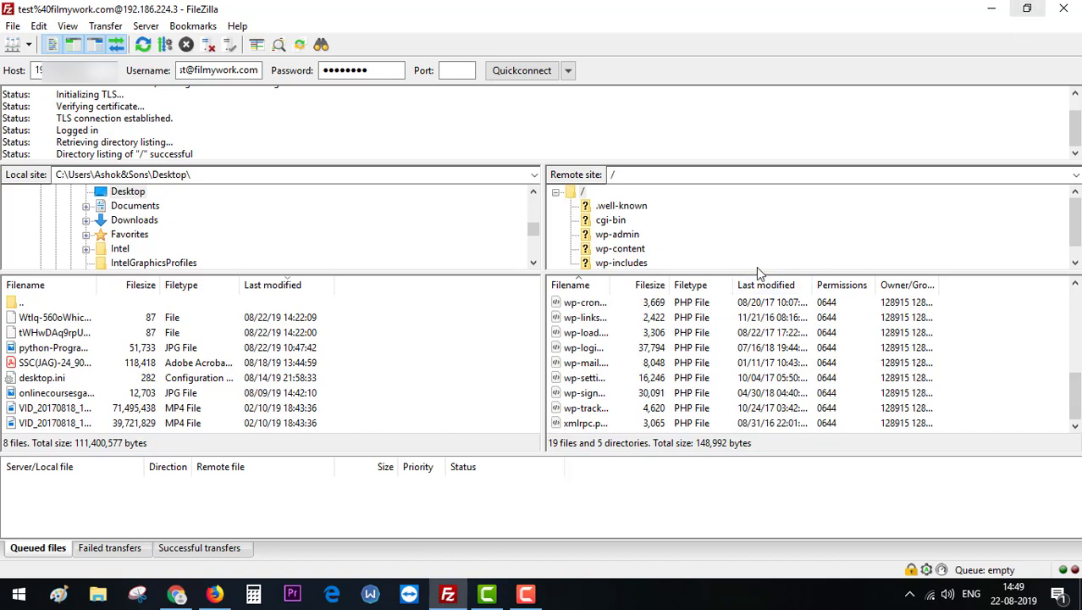
left_click(128, 190)
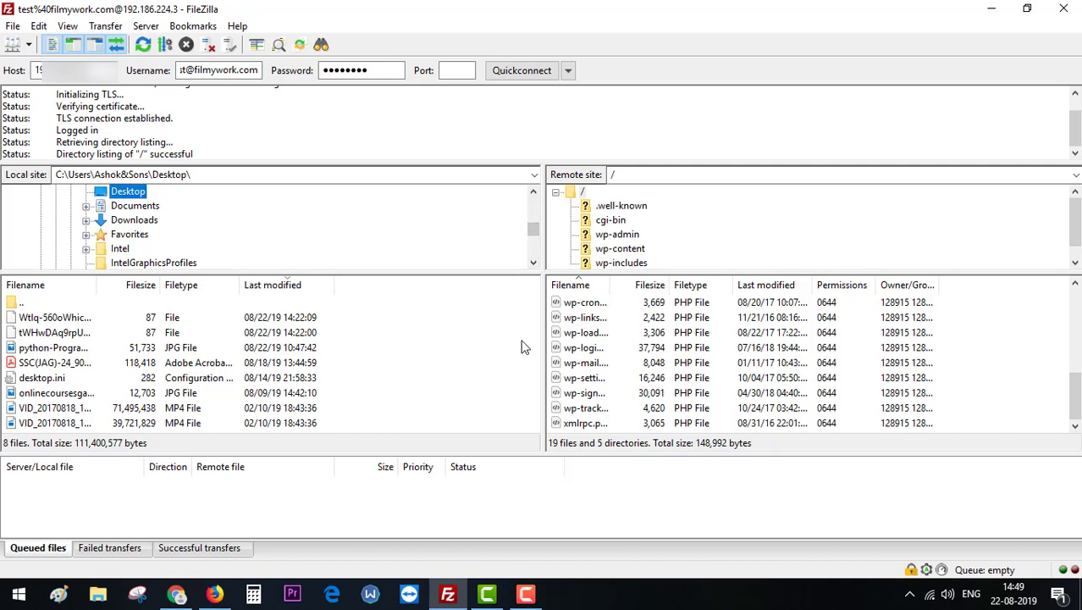
right_click(55, 363)
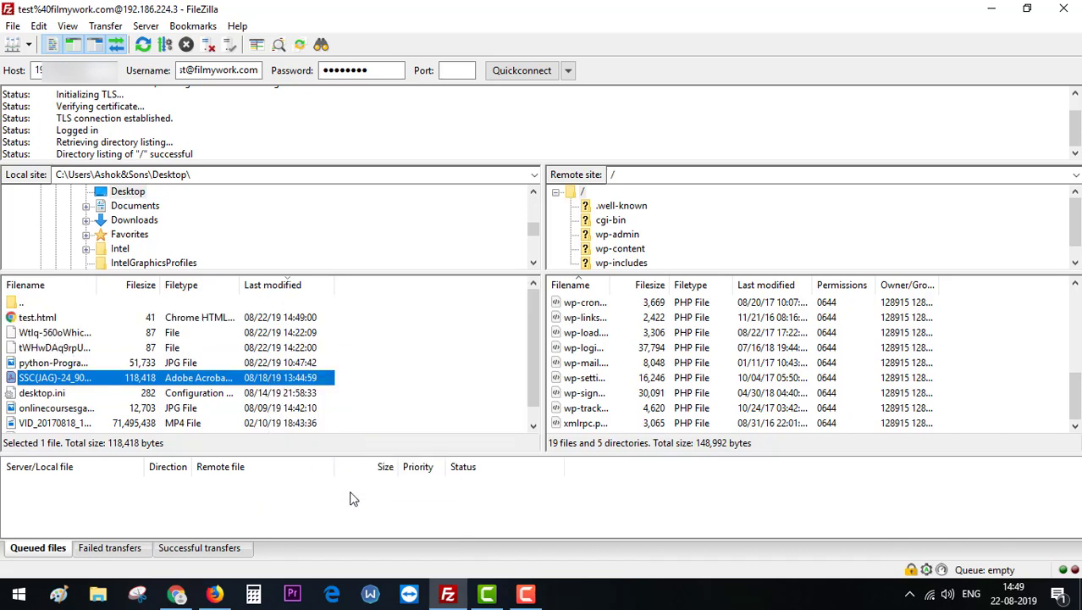
Step: Upload test.html to the server root, confirm it succeeded, and reload filmywork.com/test.html
left_click(37, 316)
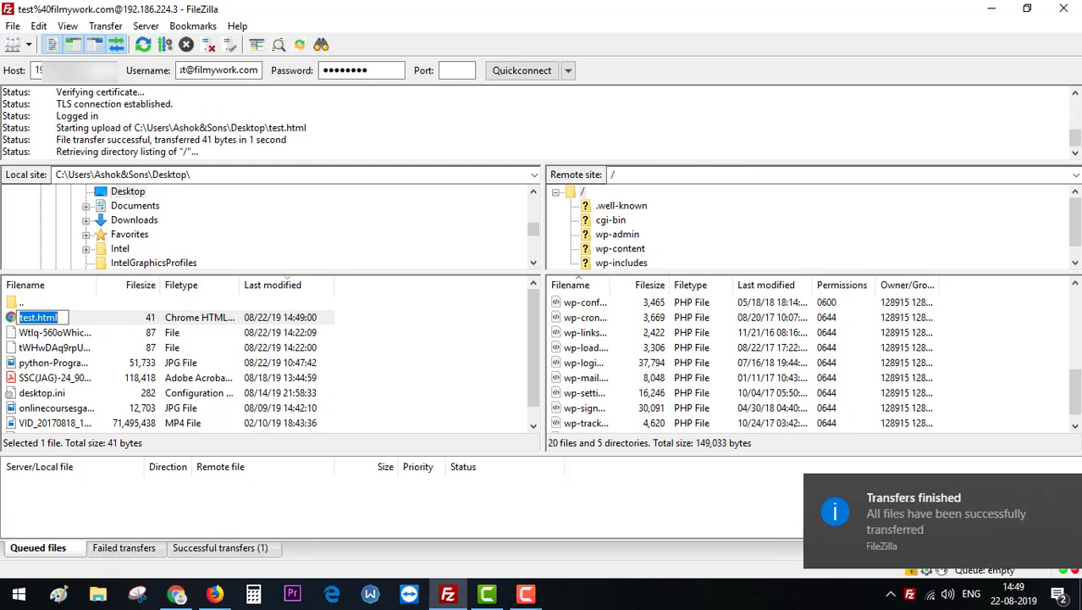
left_click(220, 547)
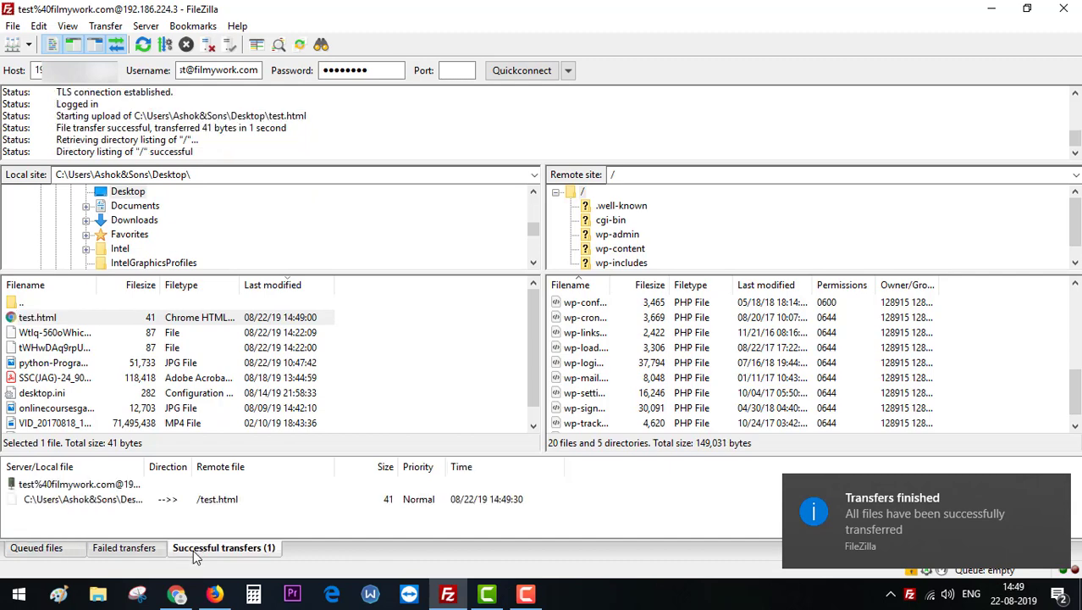
mouse_move(176, 592)
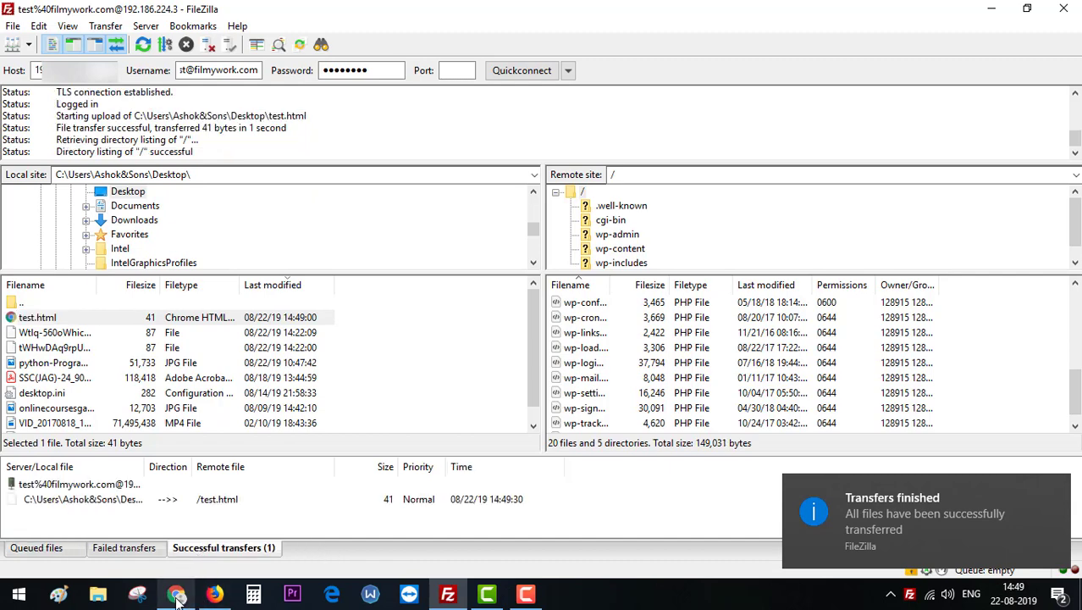
right_click(271, 12)
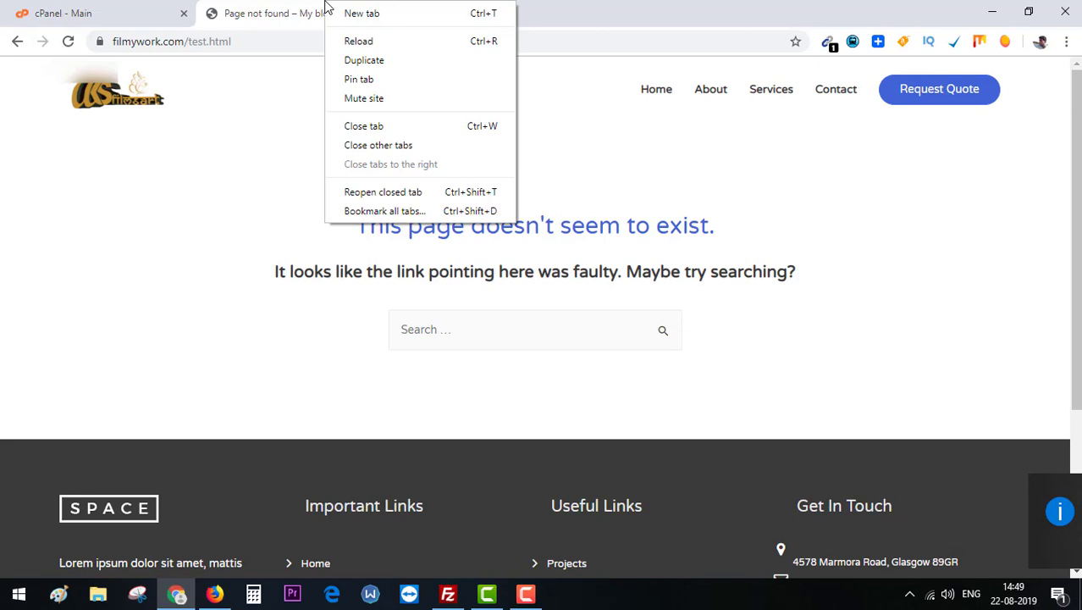
left_click(358, 40)
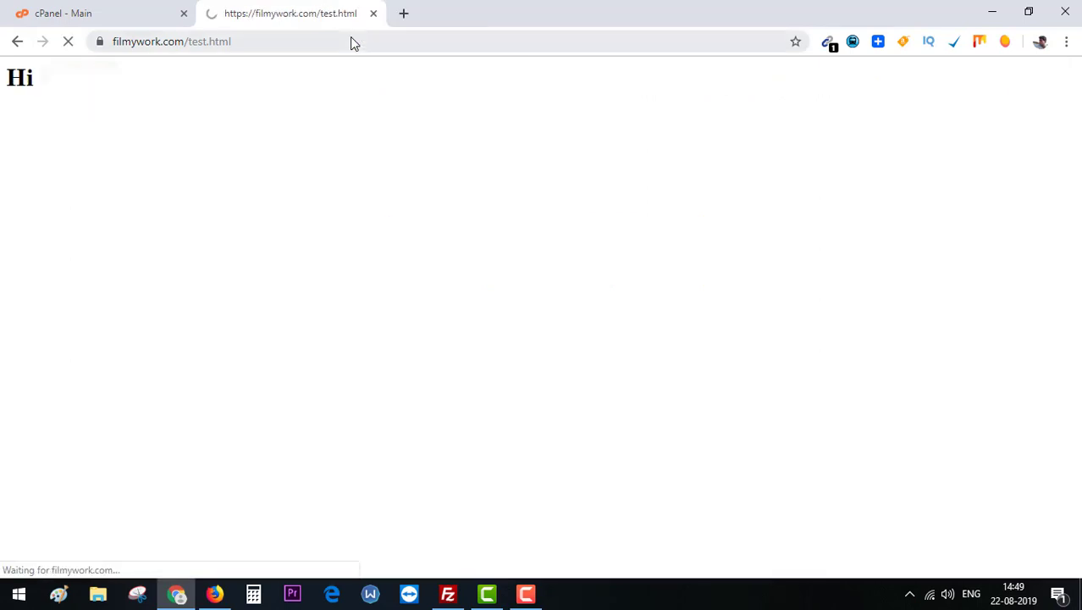